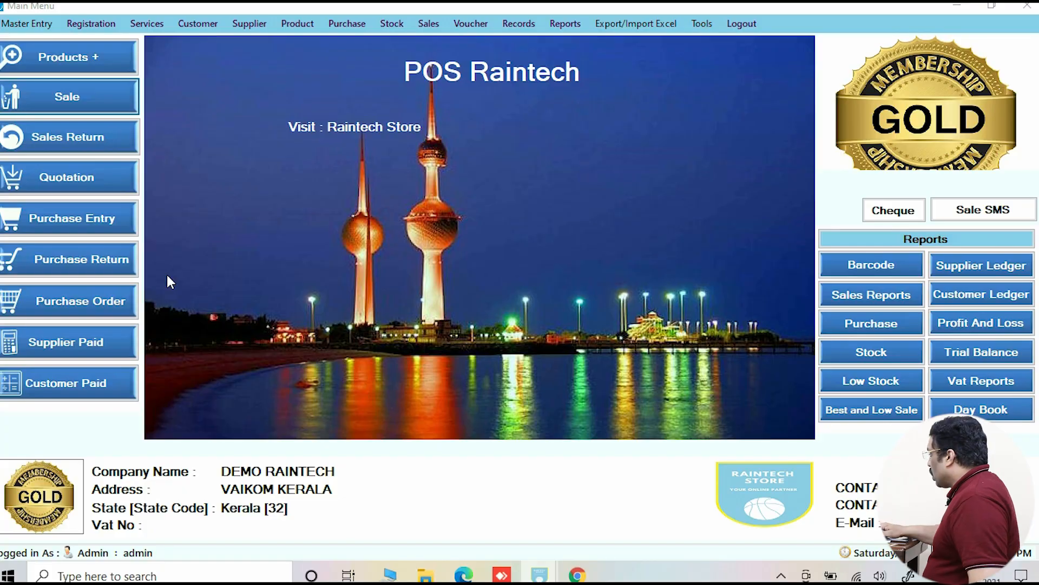
mouse_move(27, 107)
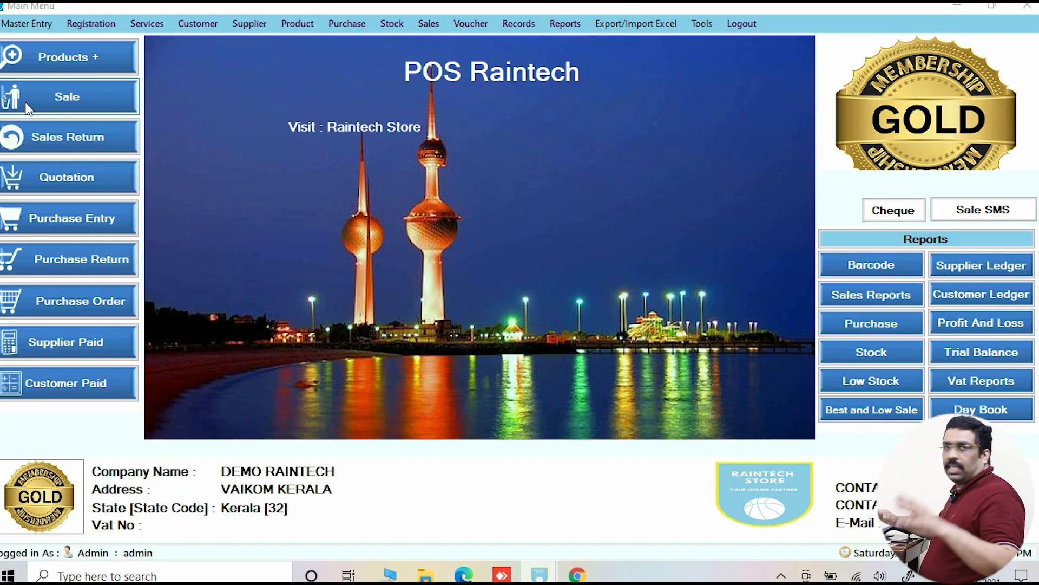
mouse_move(90, 96)
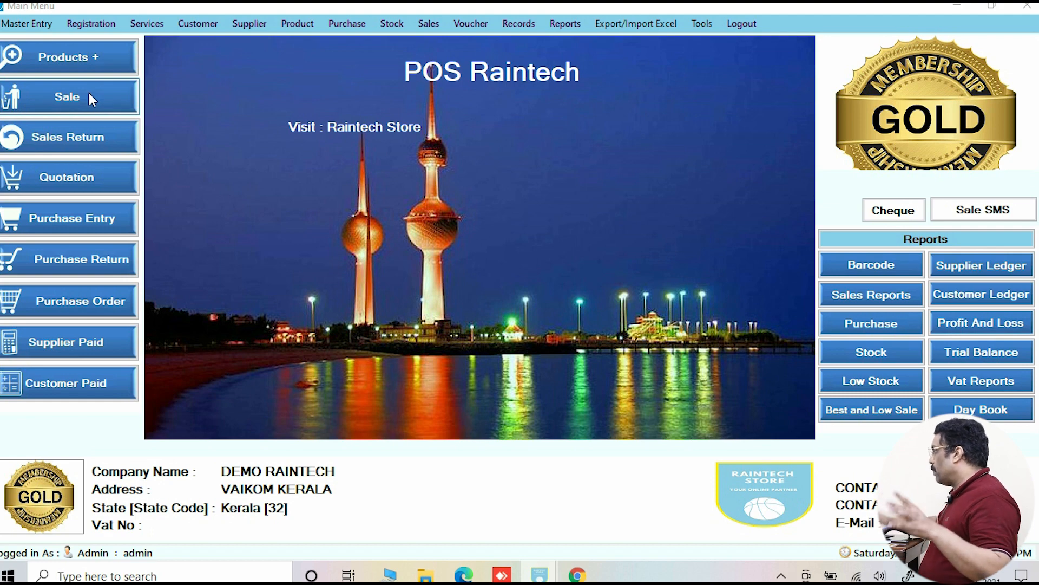
Start a sale and save new customer jamal: contact 99, state Oman, card C-0002
left_click(67, 97)
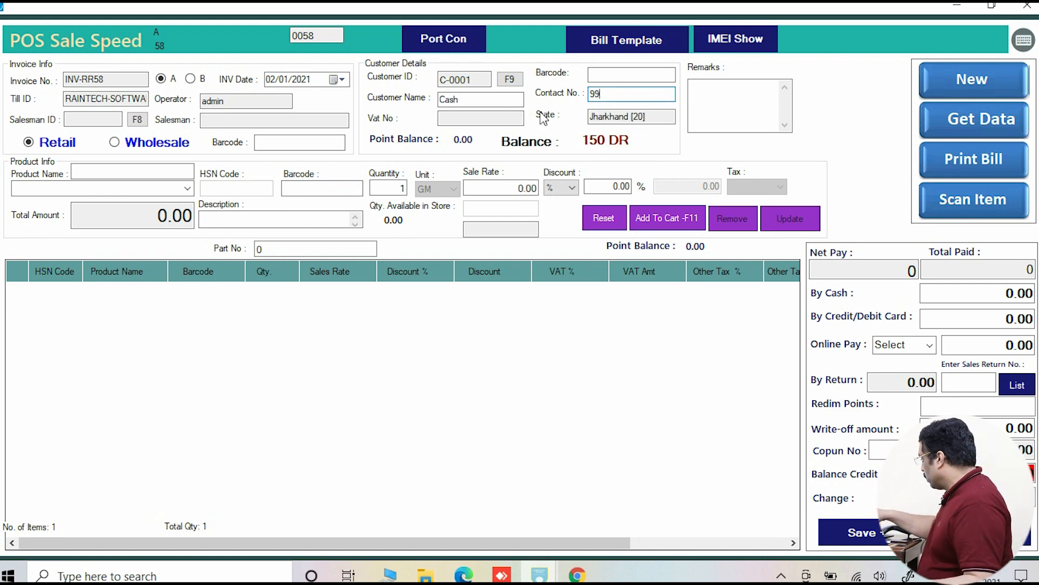
type("99")
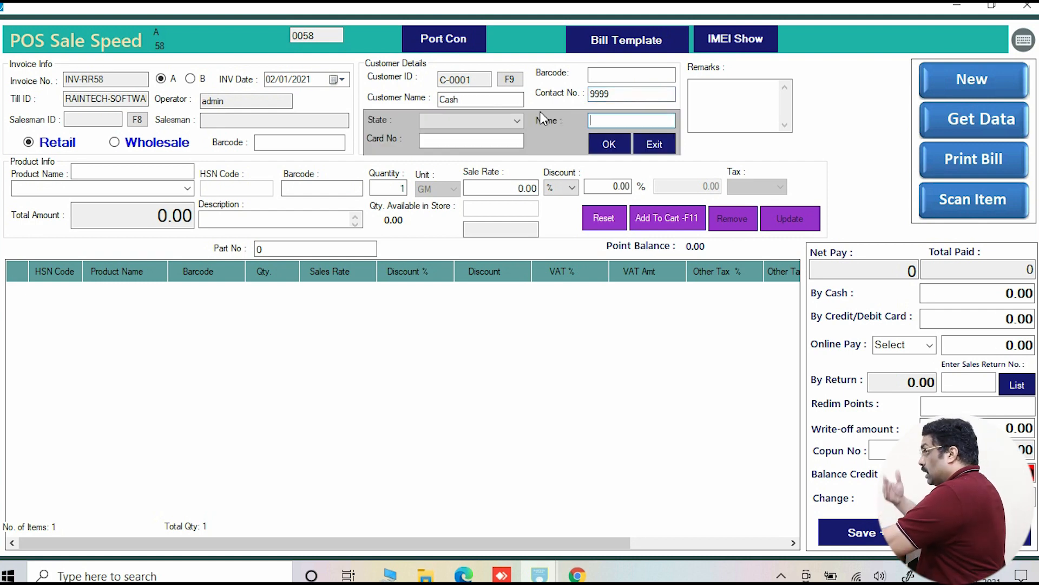
type("jamal")
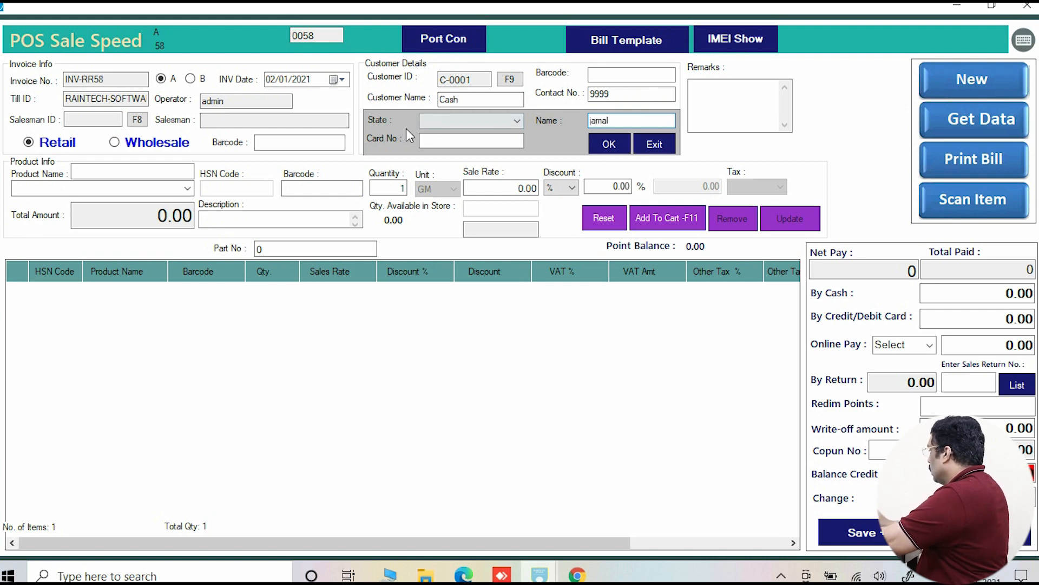
left_click(516, 120)
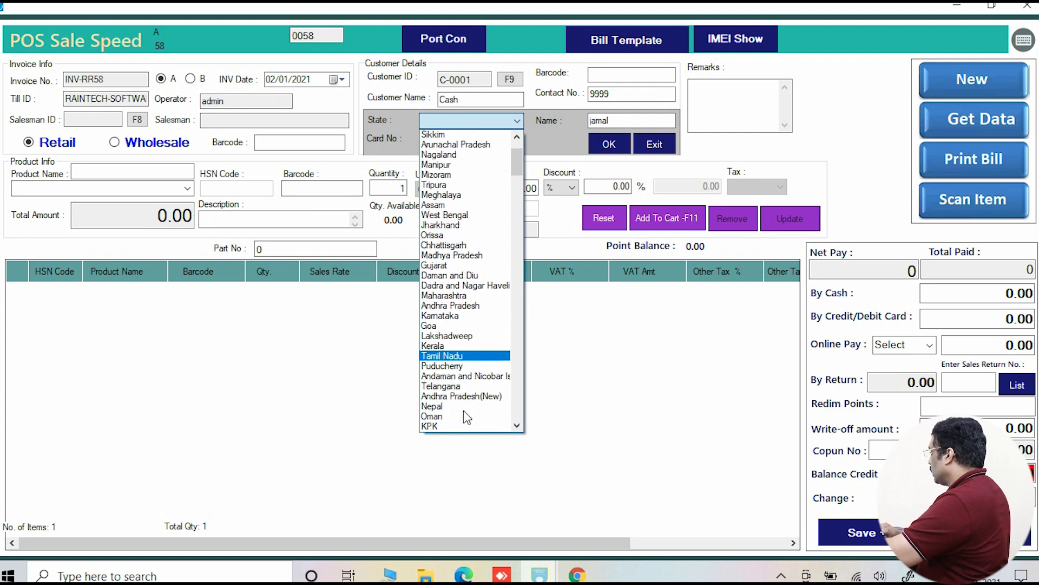
left_click(431, 416)
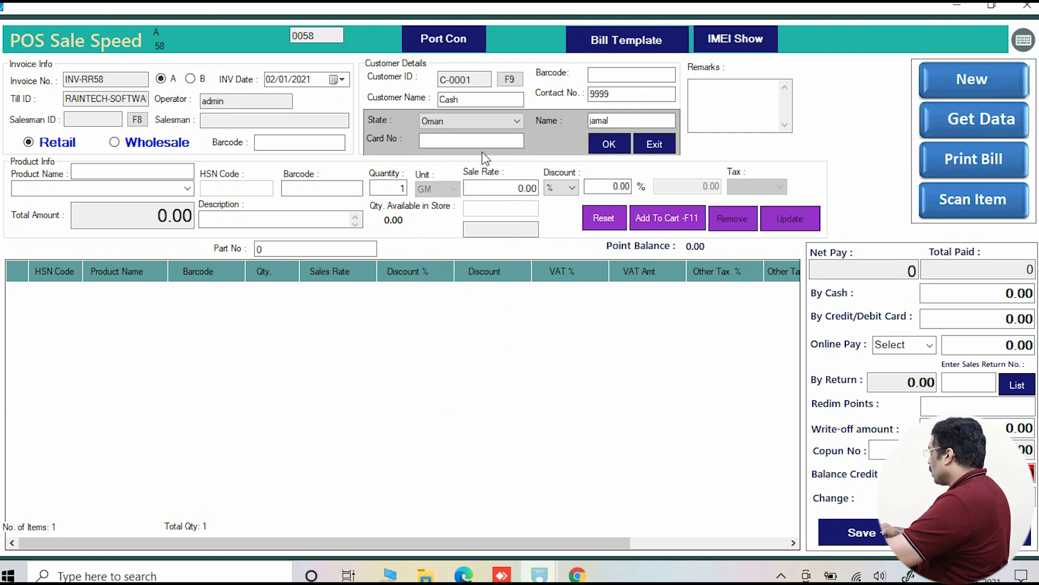
left_click(470, 139)
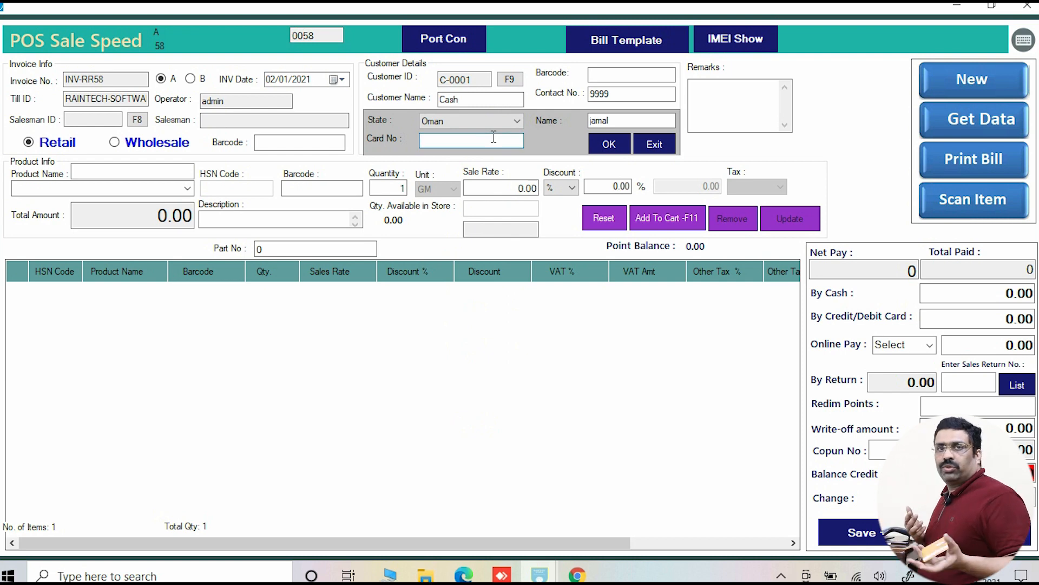
type("C-0002")
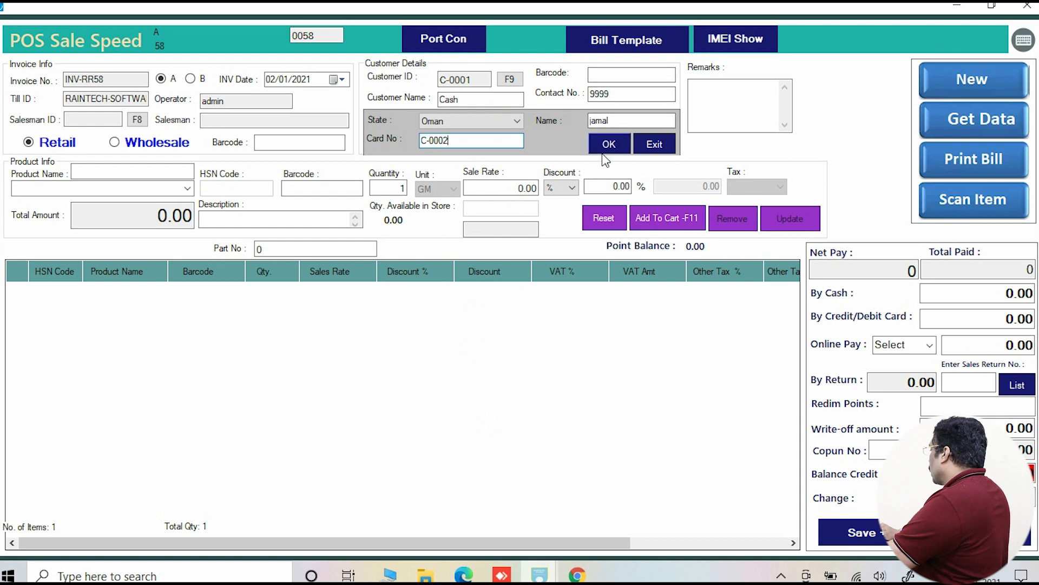
left_click(608, 144)
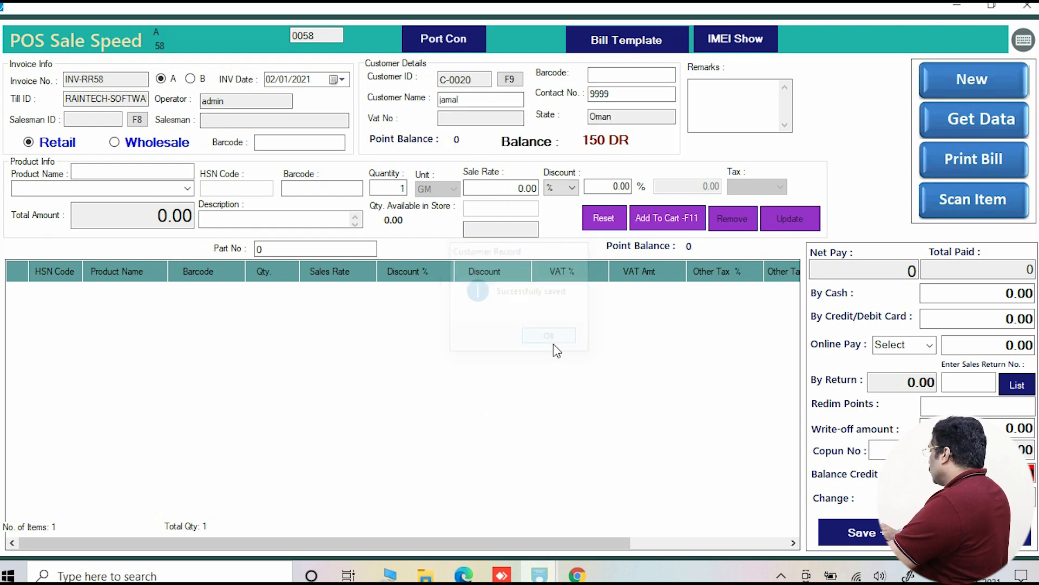
Bill one ball pen1 at 44 on INV-RR58 and save it as credit
left_click(548, 335)
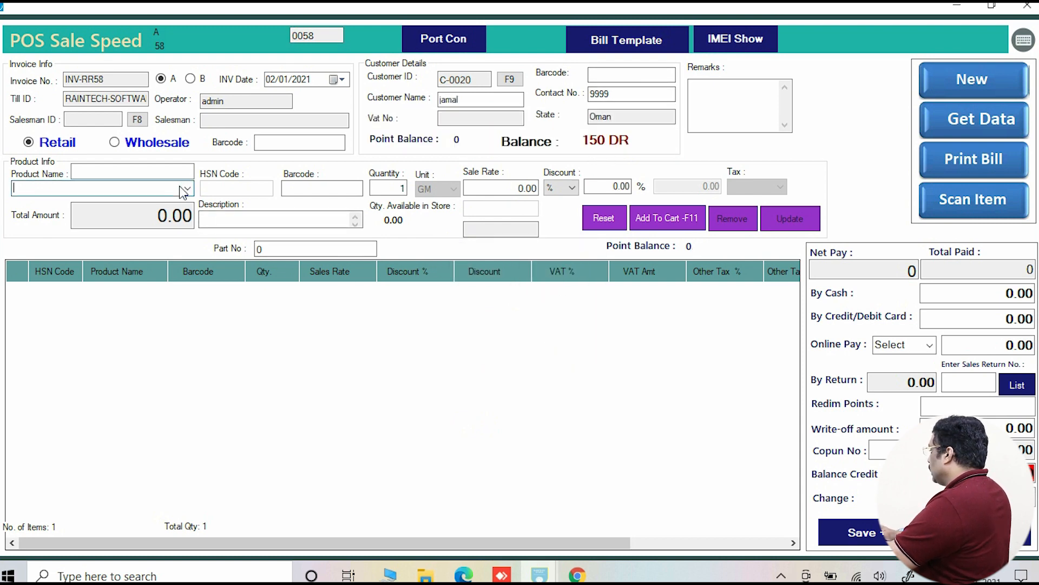
left_click(187, 188)
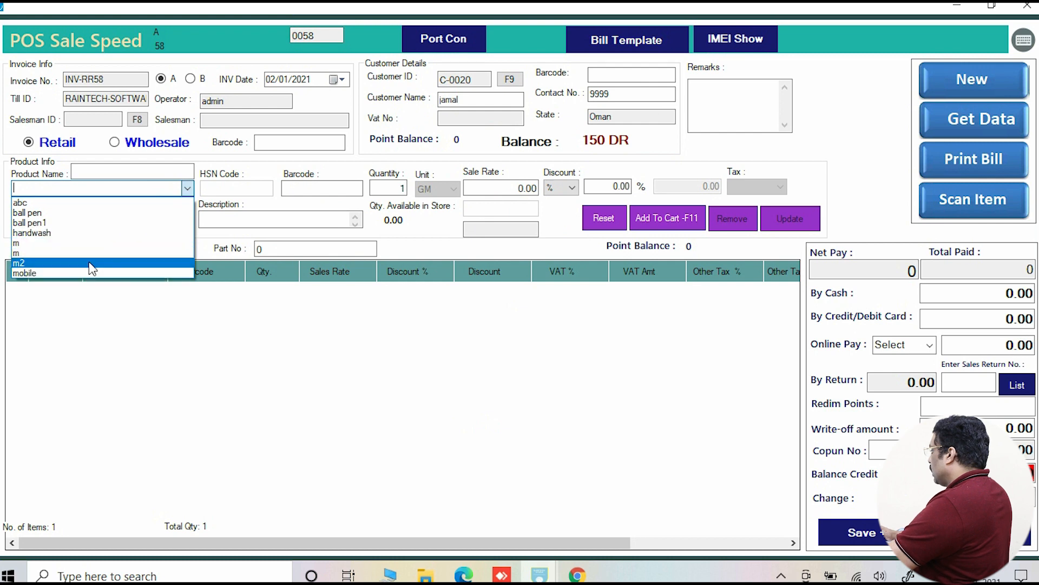
left_click(28, 223)
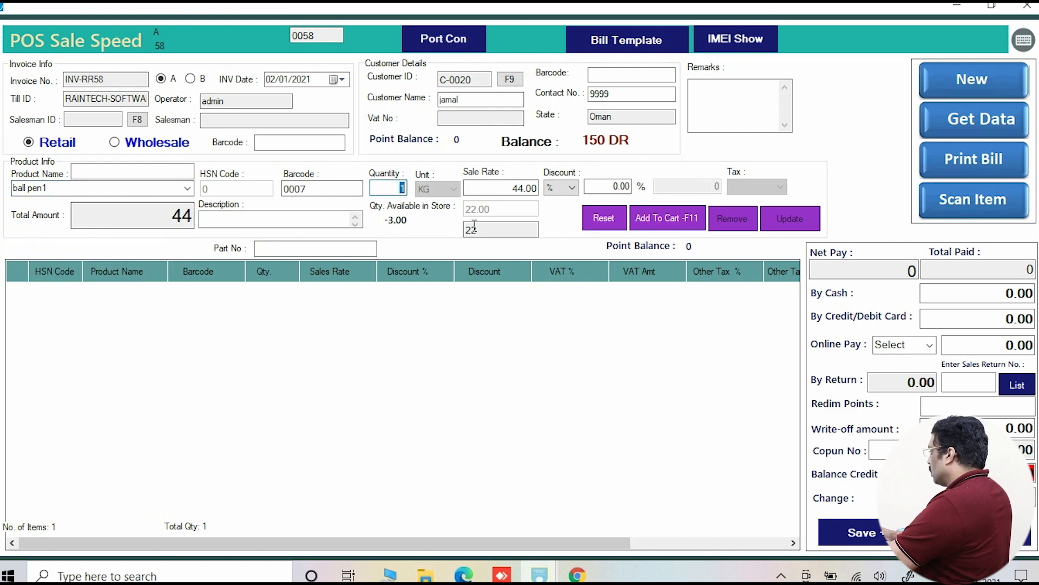
left_click(666, 218)
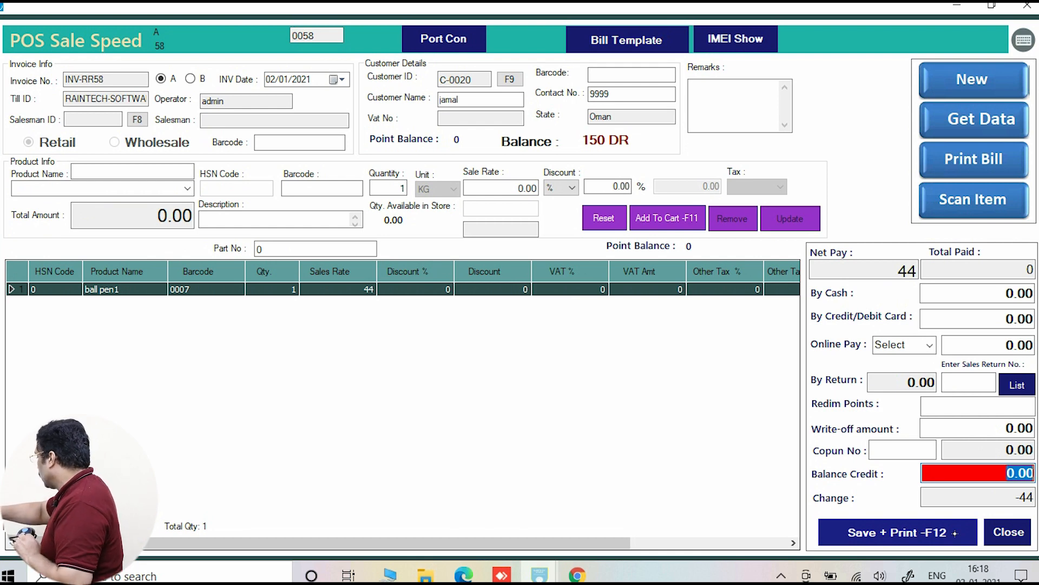
left_click(896, 532)
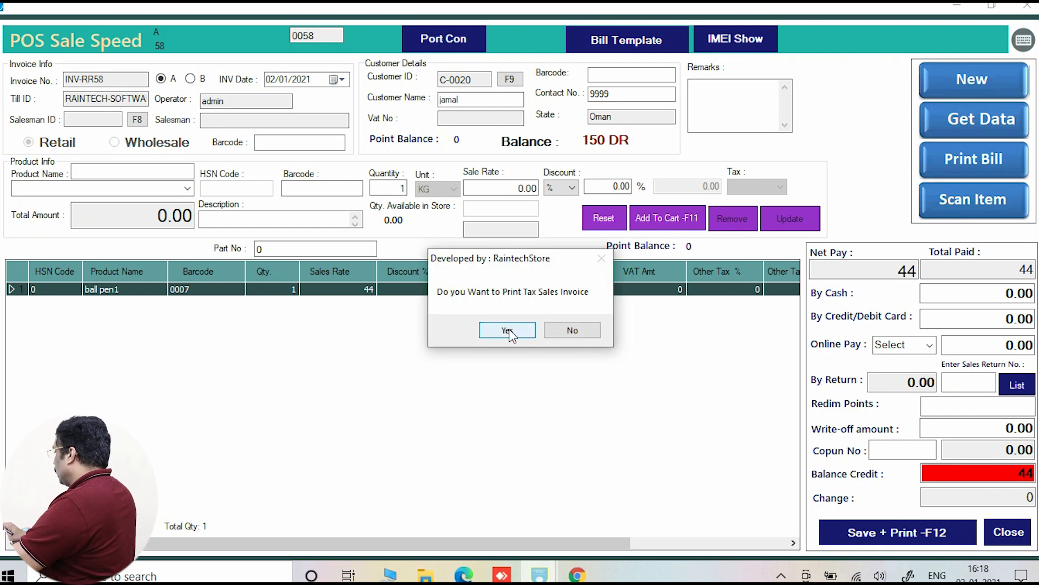
left_click(506, 329)
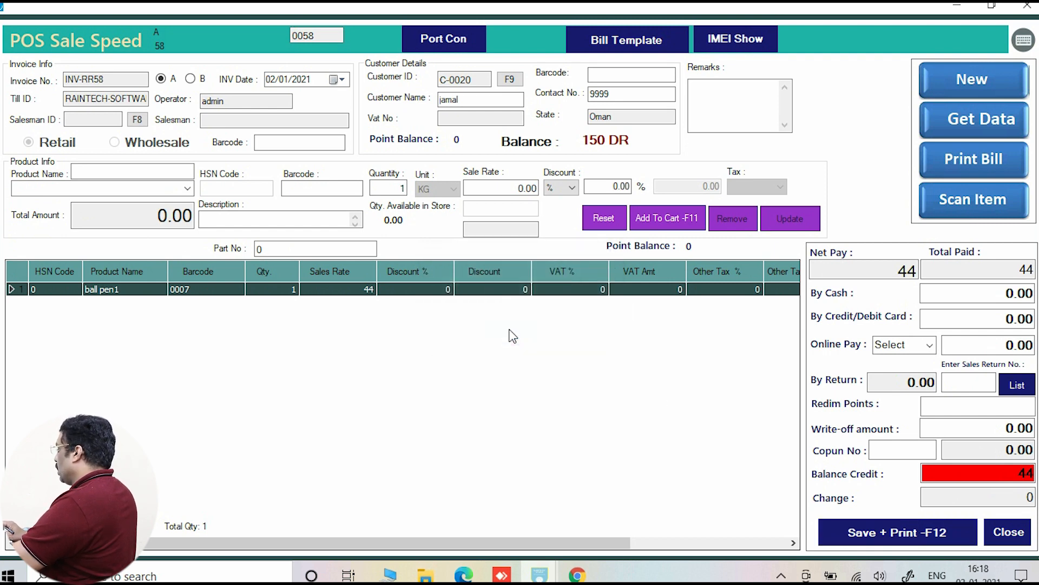
Dismiss the save message and look up jamal by contact number on INV-RR59
left_click(972, 79)
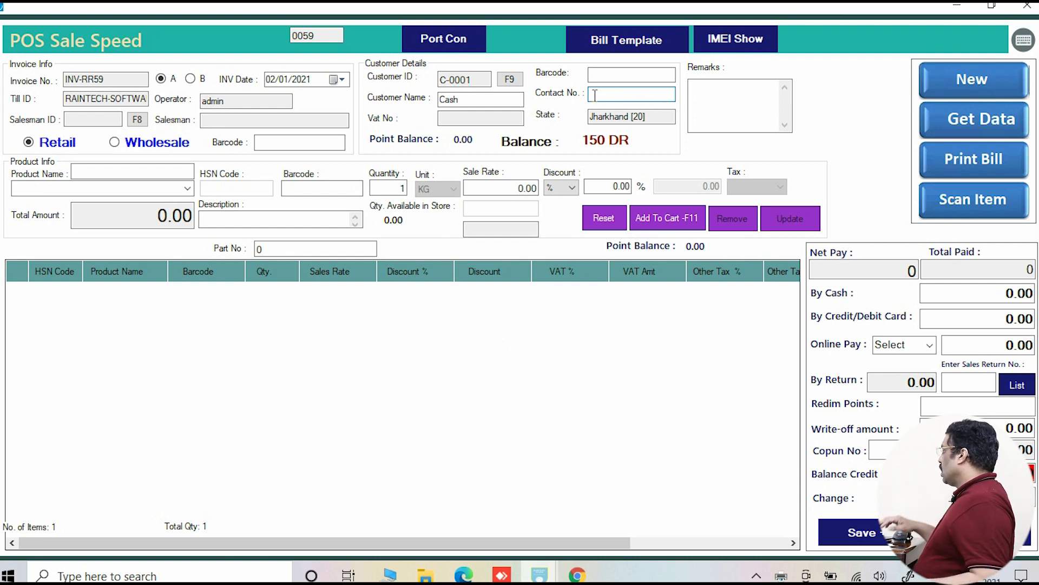
left_click(631, 73)
type("C-0002")
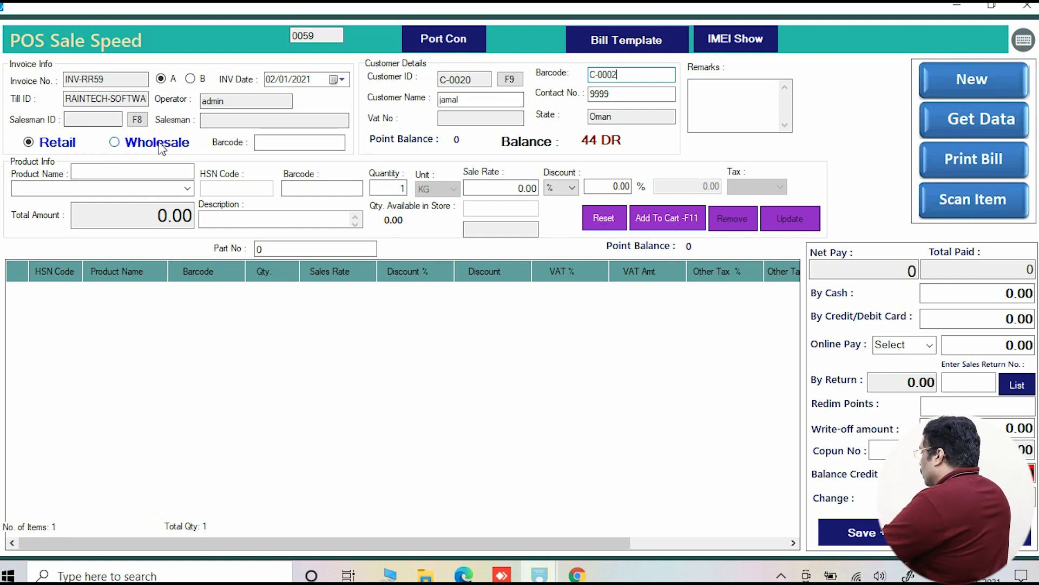
Add product m (43) to INV-RR59, enter 50 cash and save with 7 change
left_click(188, 189)
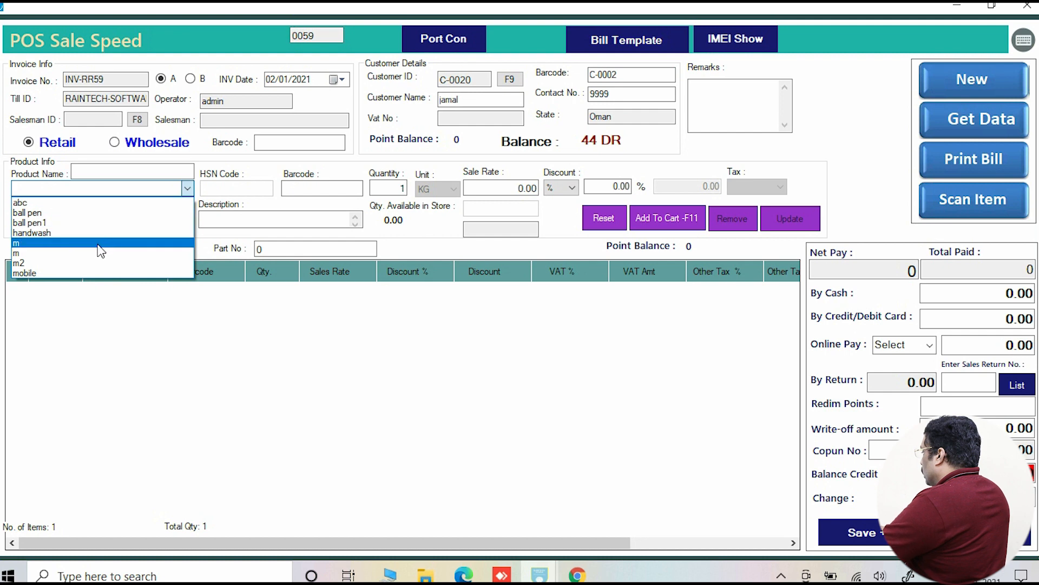
left_click(16, 243)
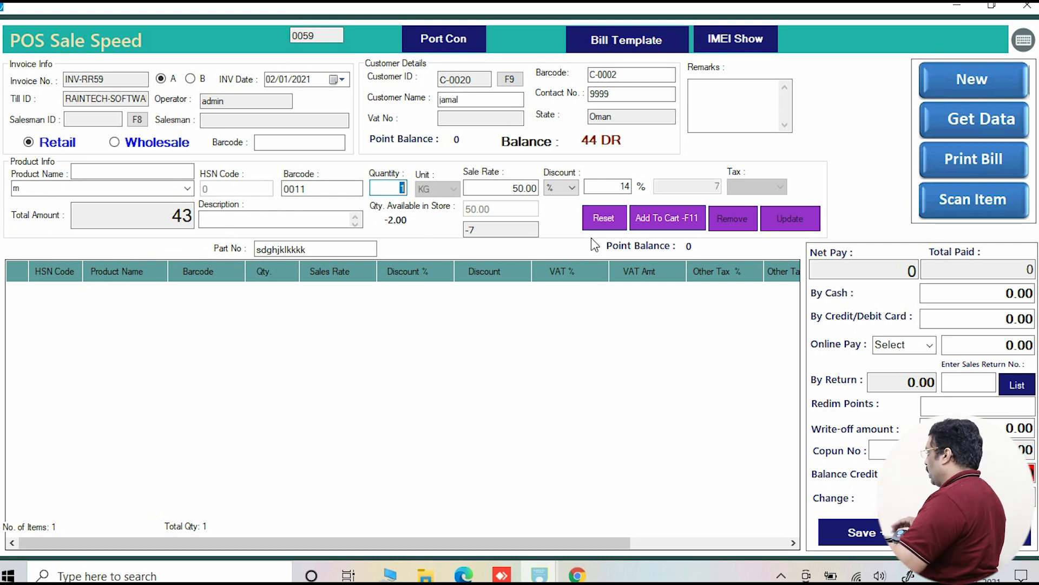
left_click(666, 218)
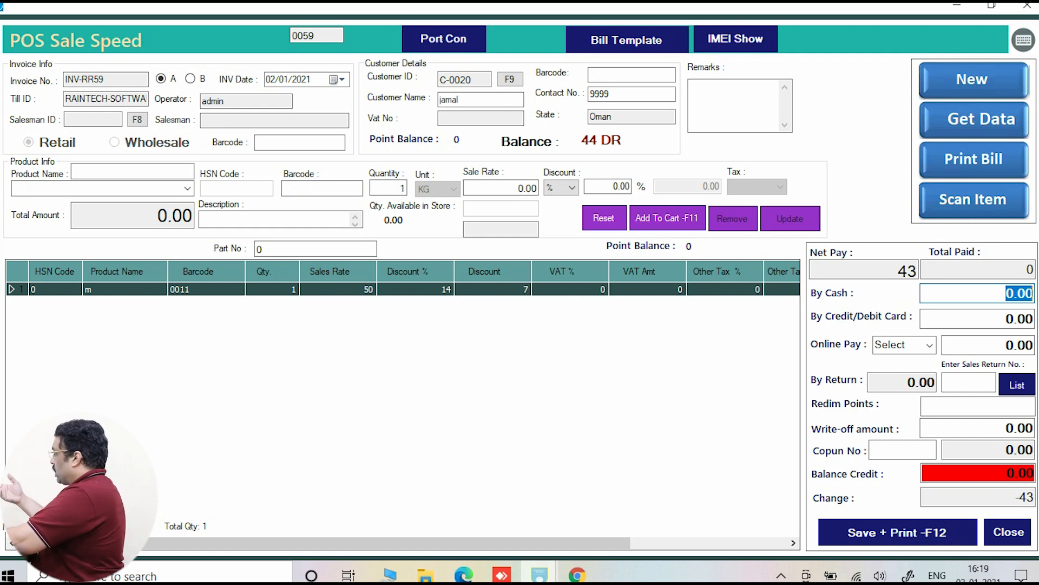
type("50")
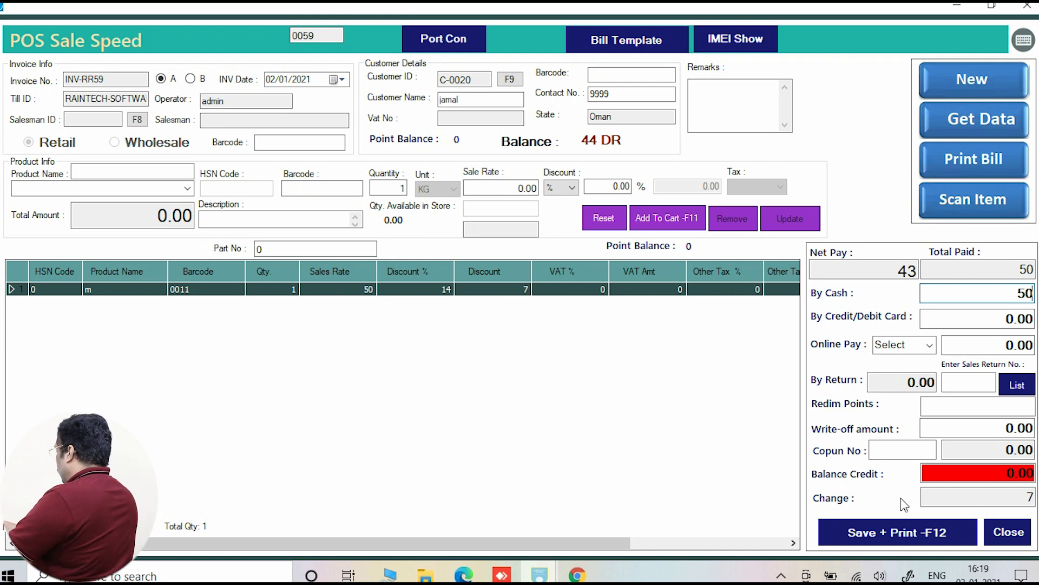
mouse_move(709, 401)
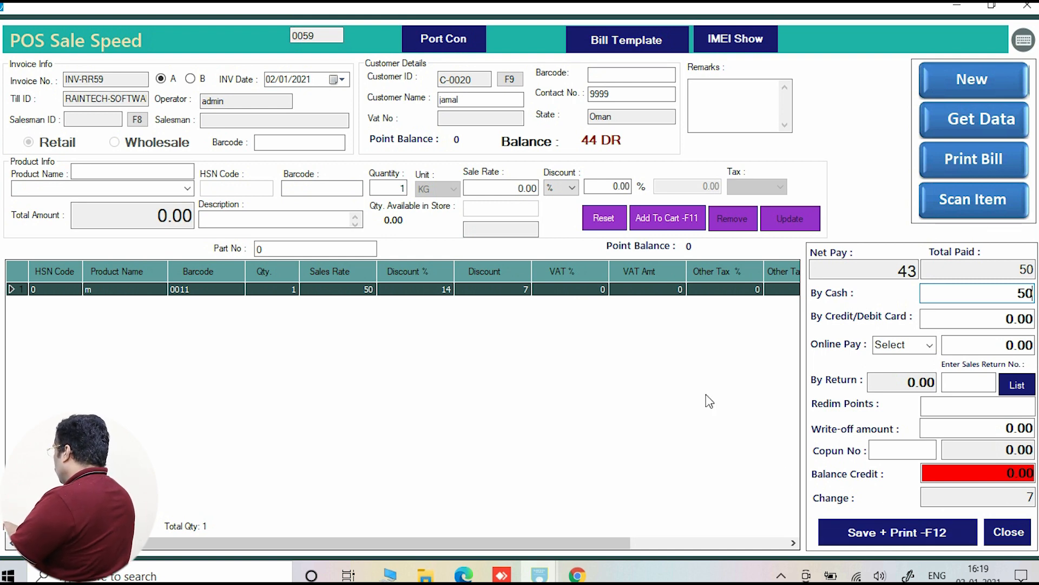
mouse_move(788, 493)
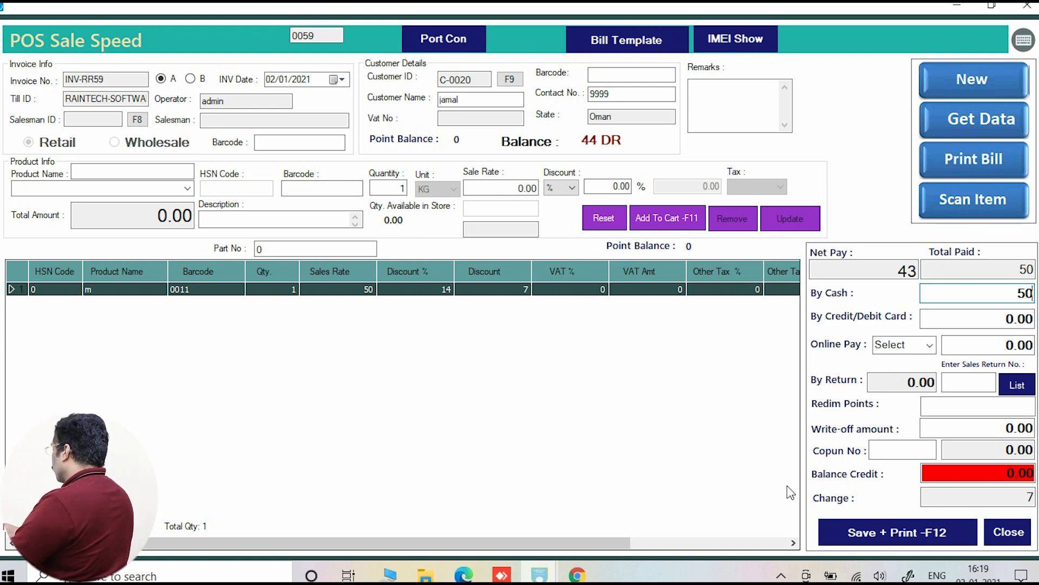
left_click(897, 531)
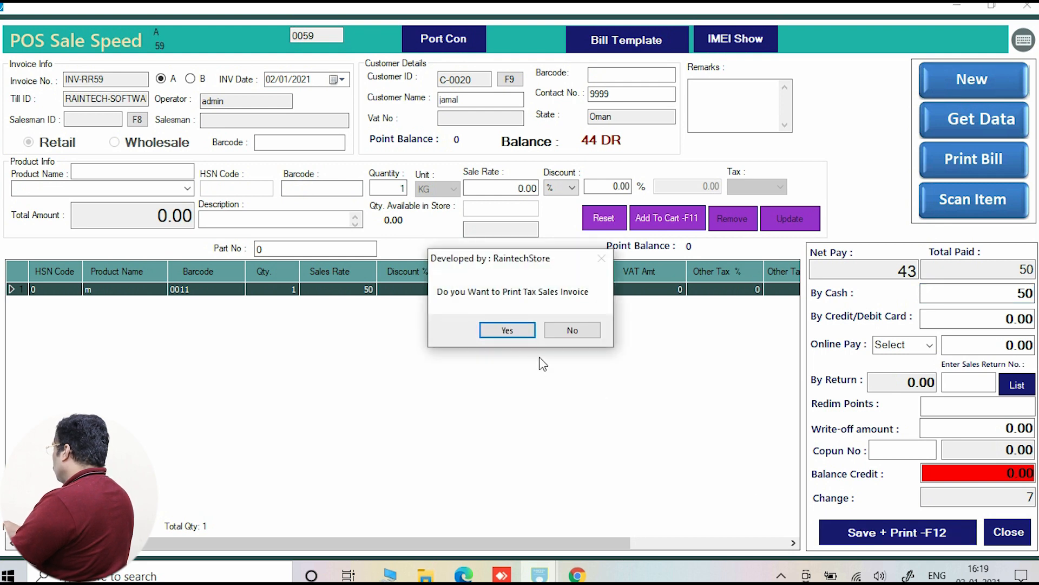
Answer the print prompt for INV-RR59 and reload jamal by code onto INV-RR60
left_click(572, 329)
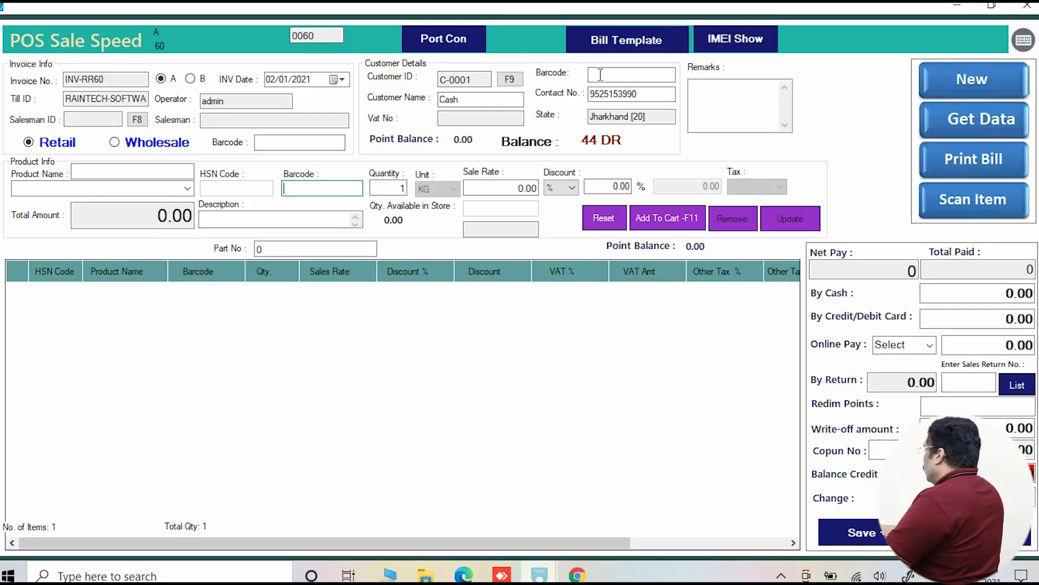
left_click(631, 73)
type("C-0002")
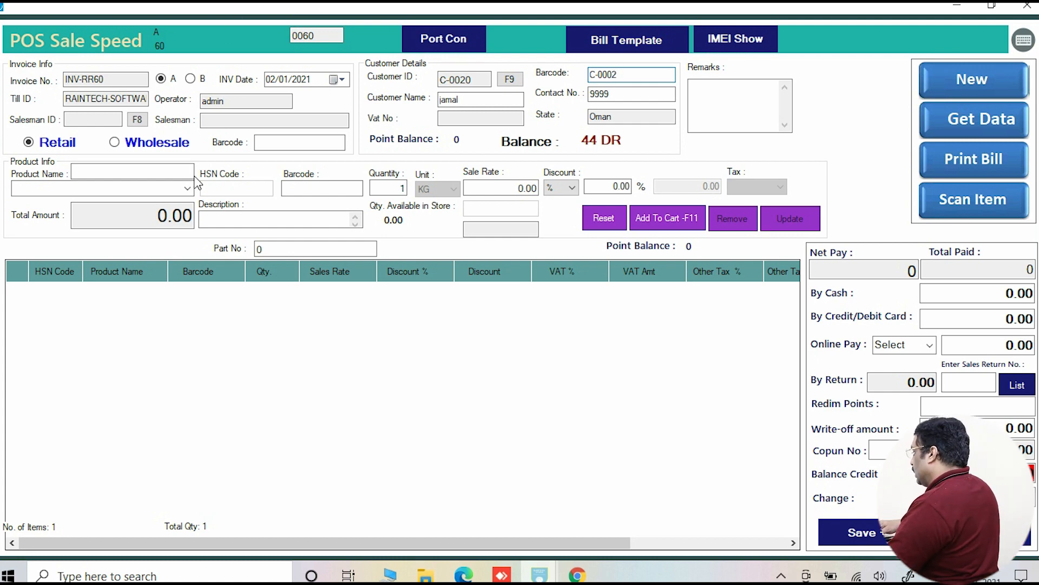
Sell ball pen1 for 44 to jamal on credit and save INV-RR60
left_click(188, 189)
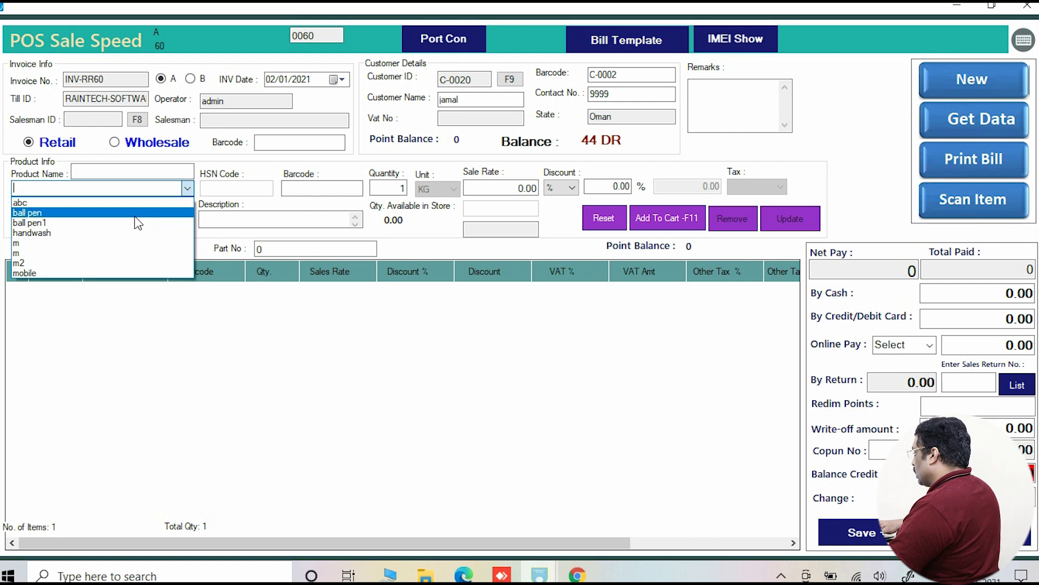
left_click(30, 223)
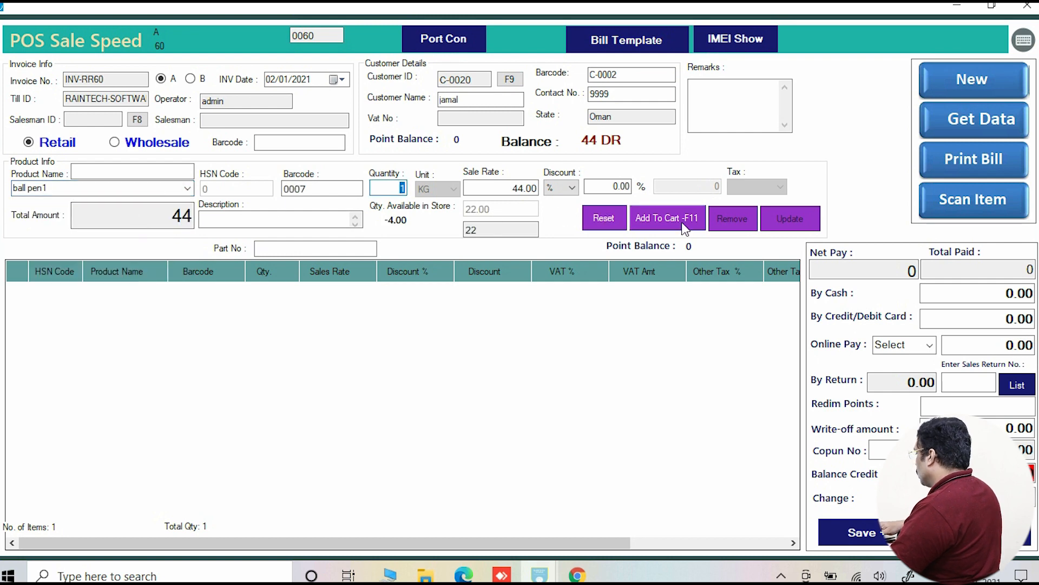
left_click(667, 219)
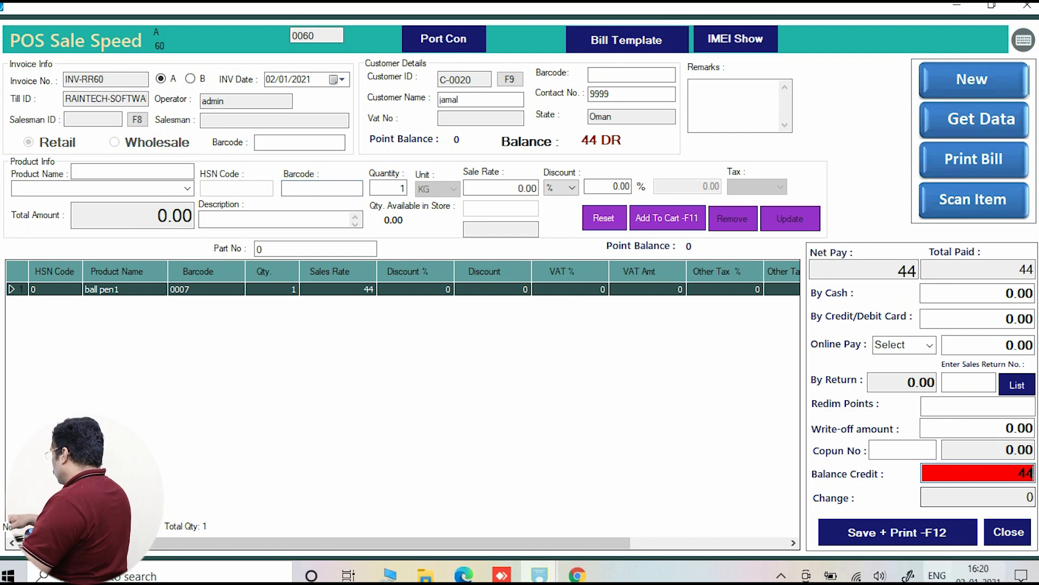
left_click(896, 532)
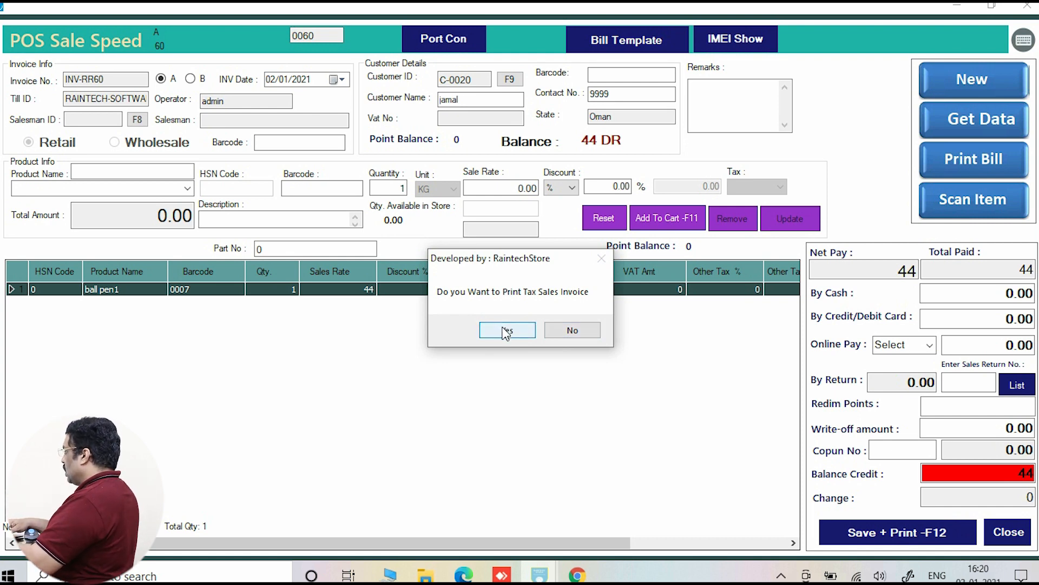
left_click(507, 330)
type("C-0002")
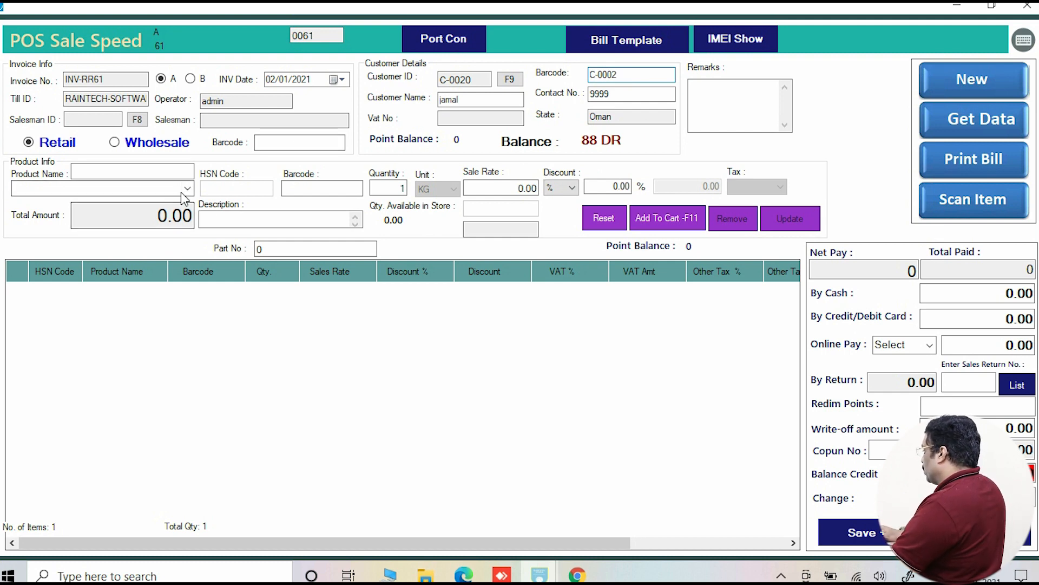
Sell ball pen for 47 to jamal on credit and save INV-RR61
left_click(185, 189)
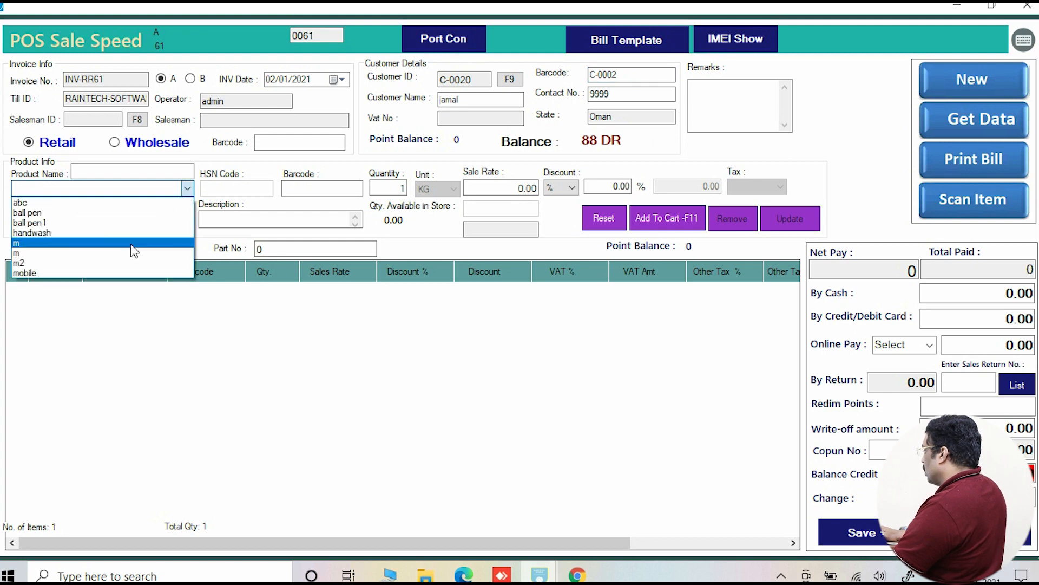
left_click(30, 212)
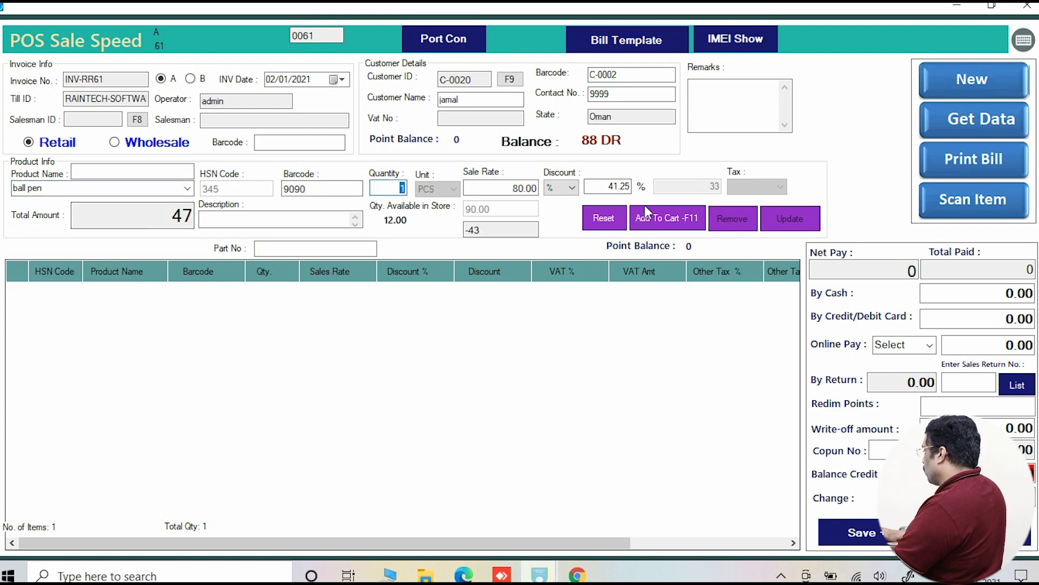
left_click(666, 218)
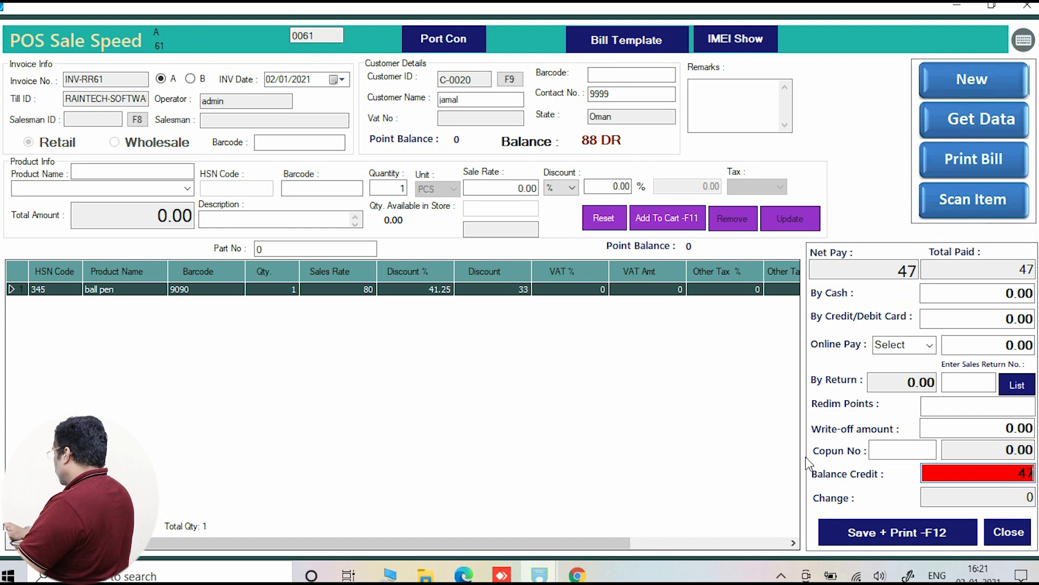
mouse_move(690, 396)
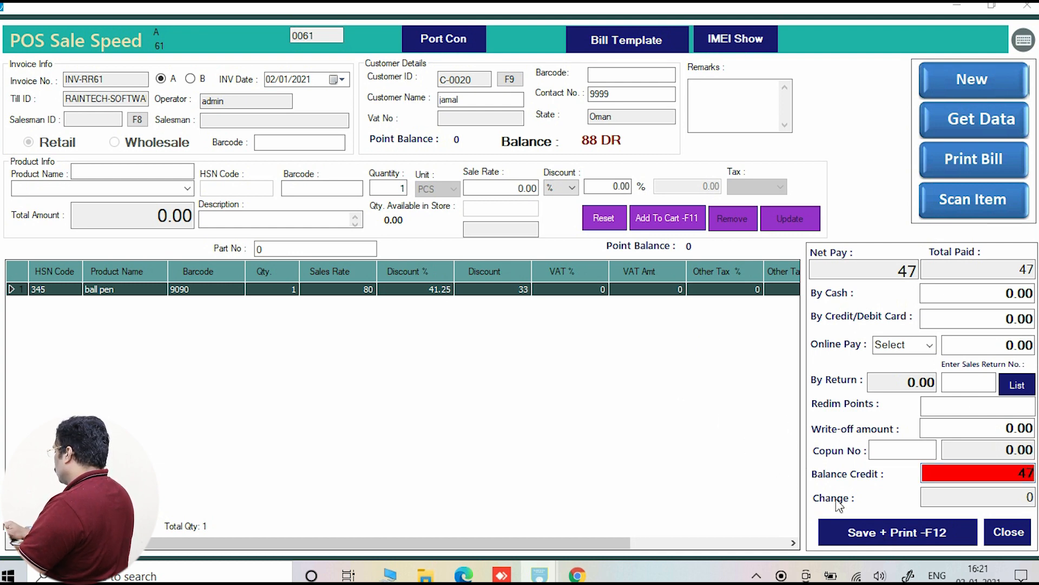
left_click(897, 531)
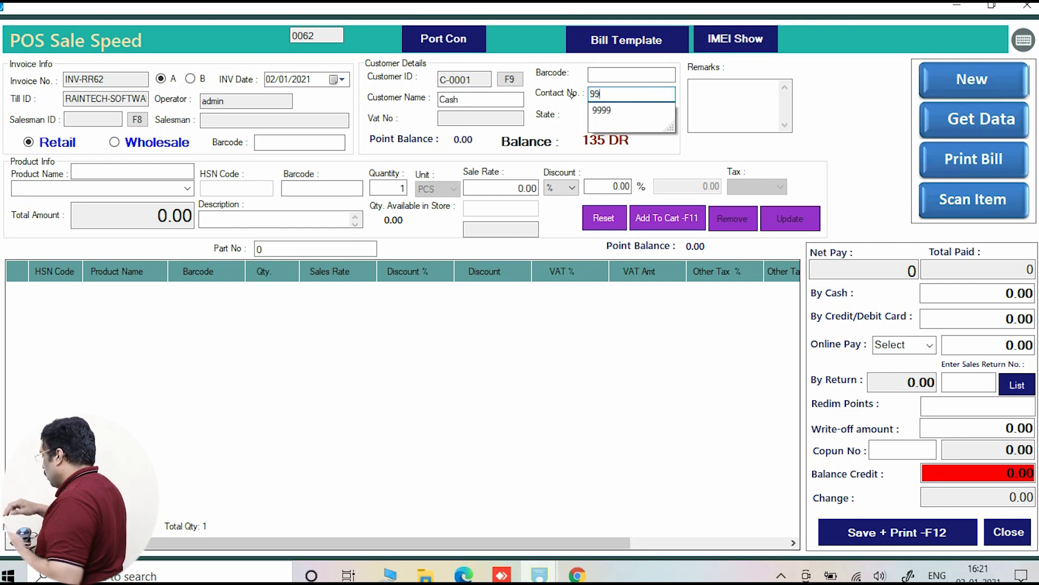
Look up and select the customer with contact number 9999
left_click(600, 110)
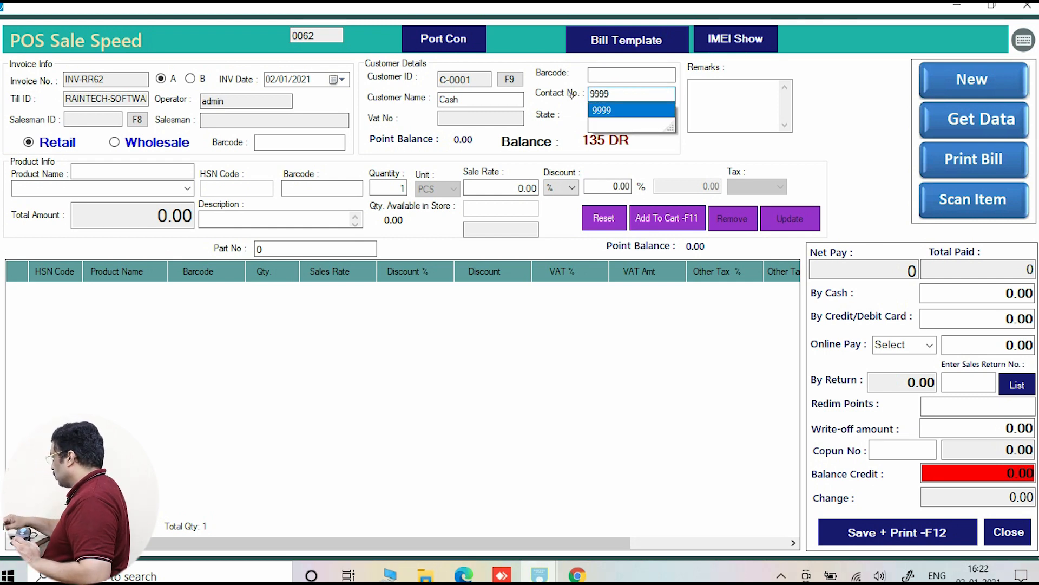
left_click(602, 110)
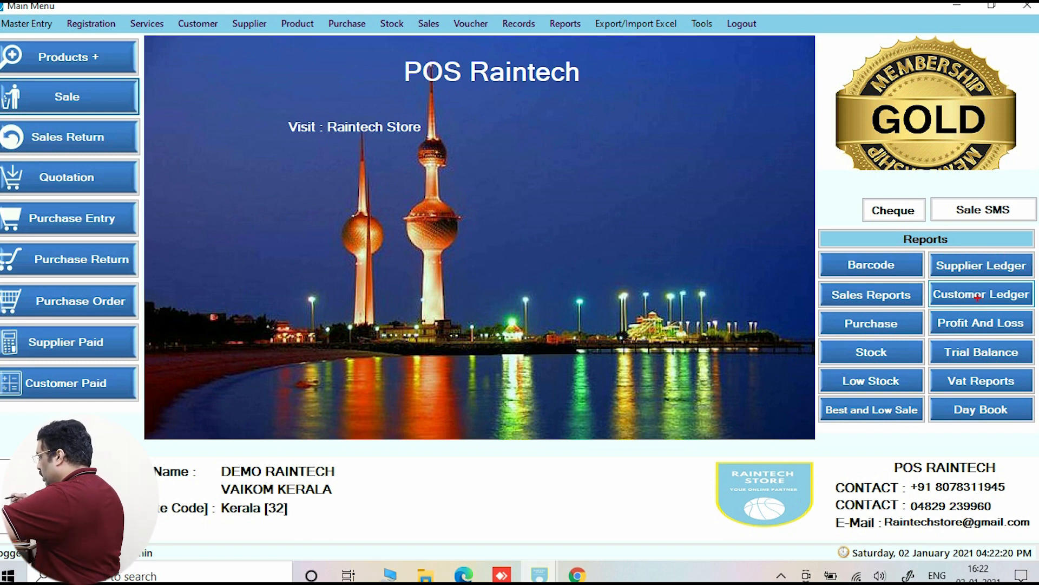
mouse_move(981, 293)
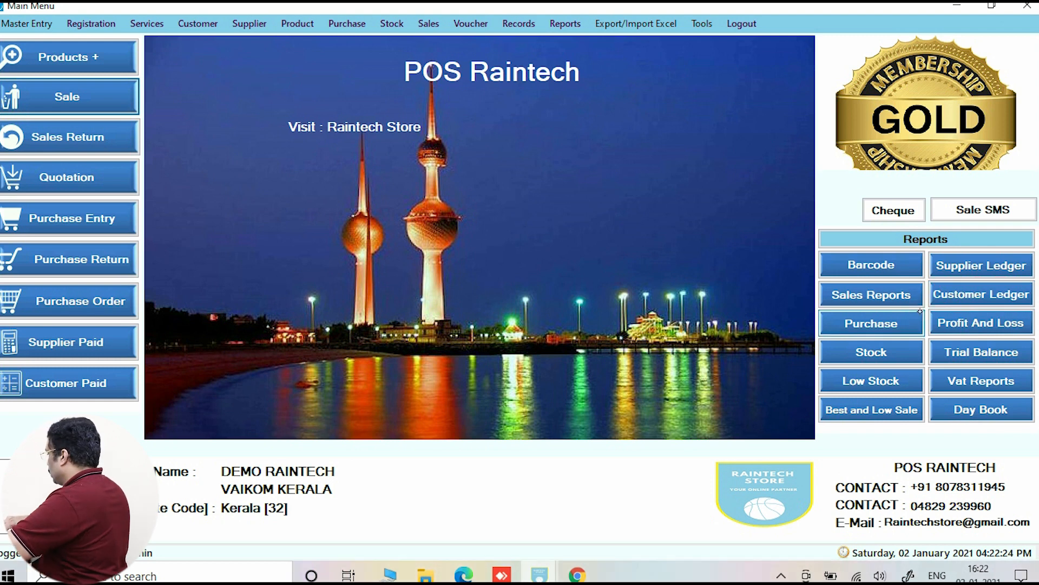
Open Customer Ledger, choose jamal (C-0020) and view the 02/01/2021 report
left_click(980, 294)
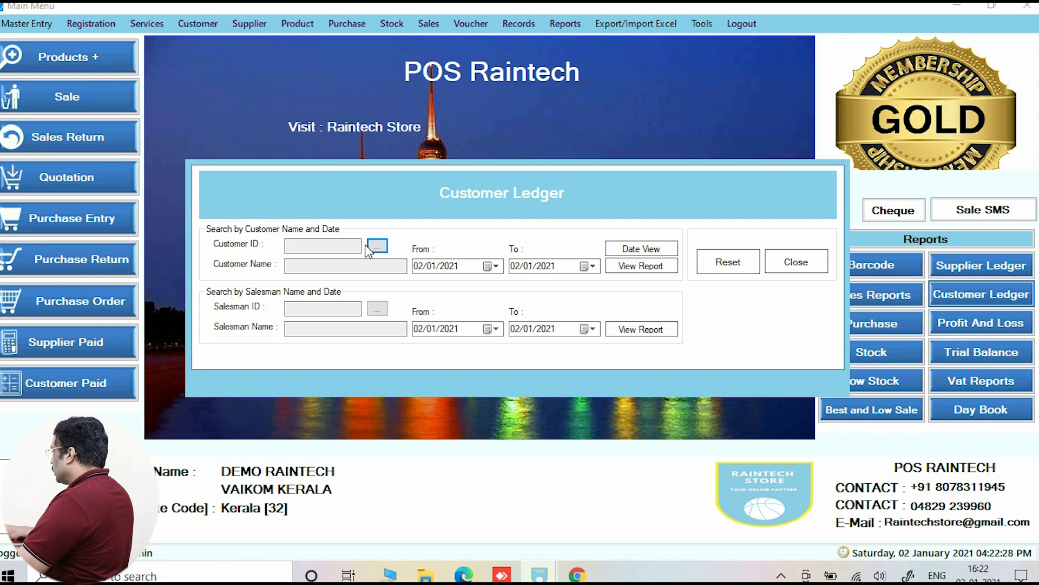
left_click(377, 245)
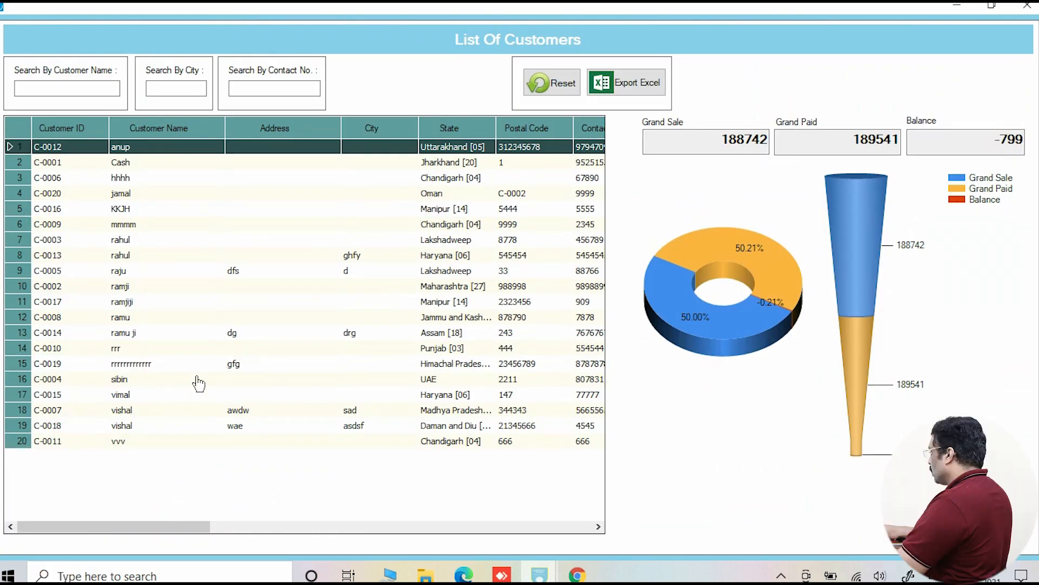
mouse_move(131, 269)
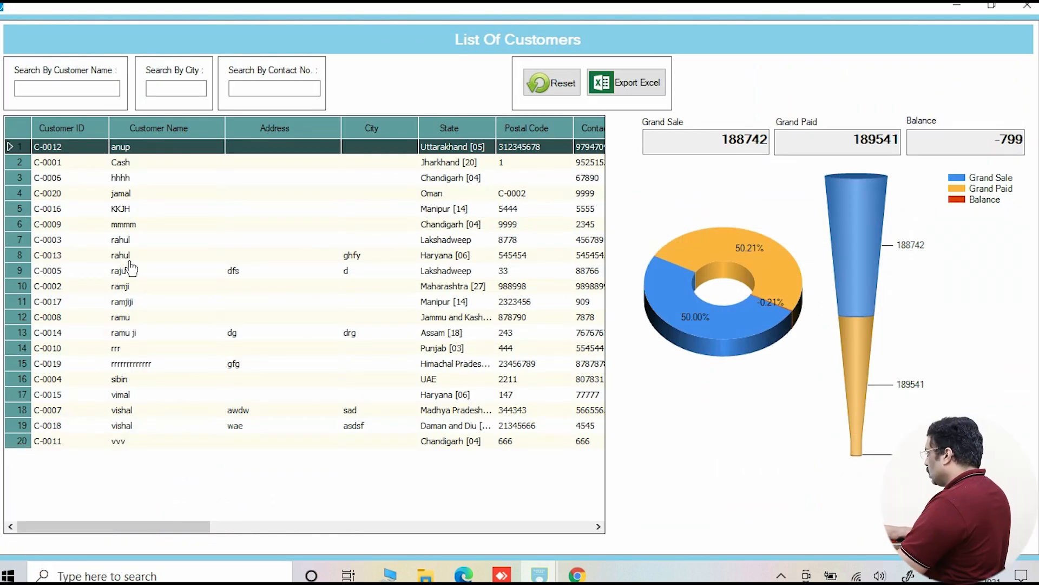
mouse_move(139, 272)
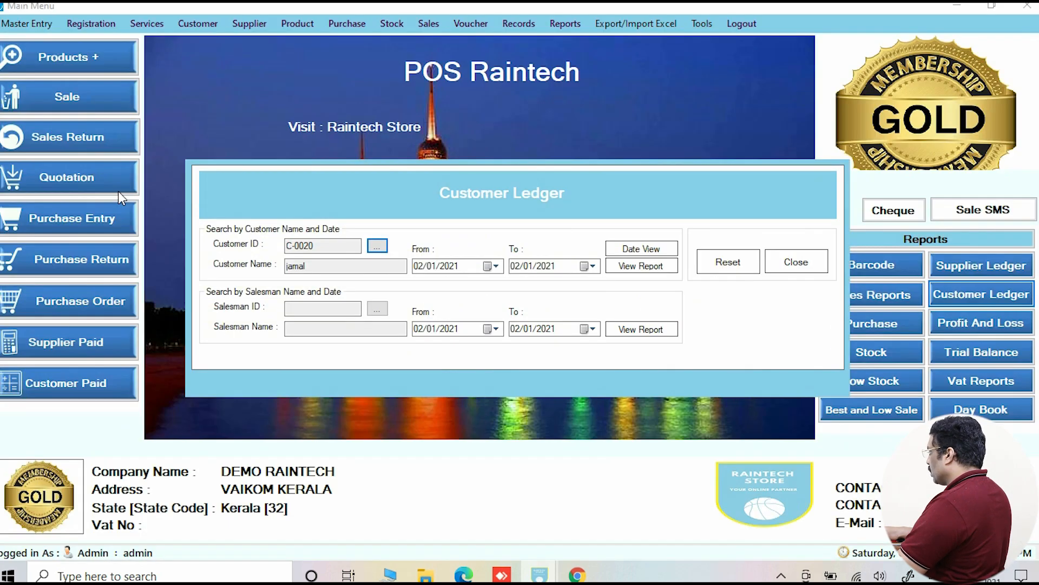
mouse_move(641, 266)
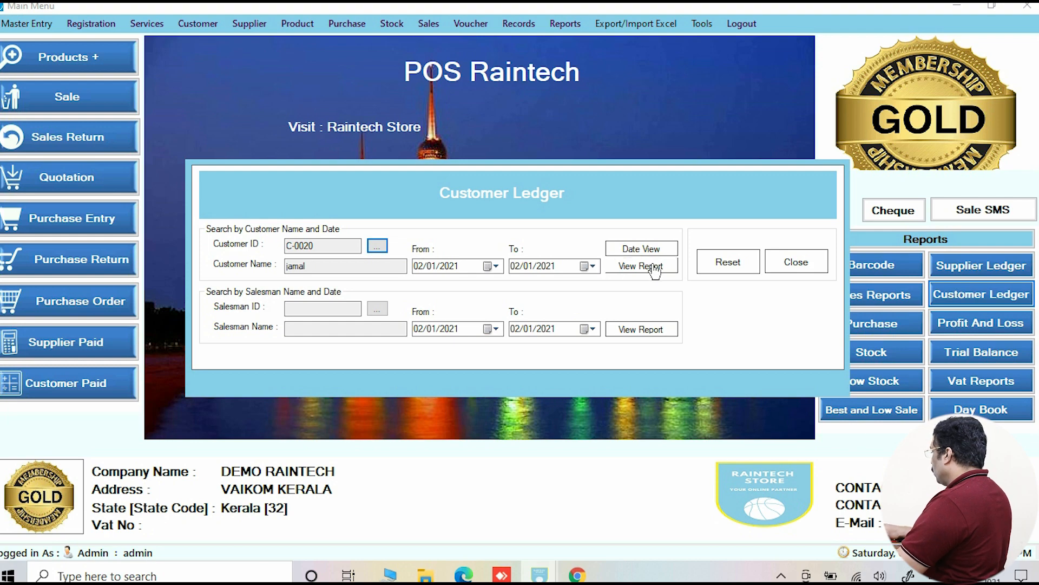
left_click(640, 266)
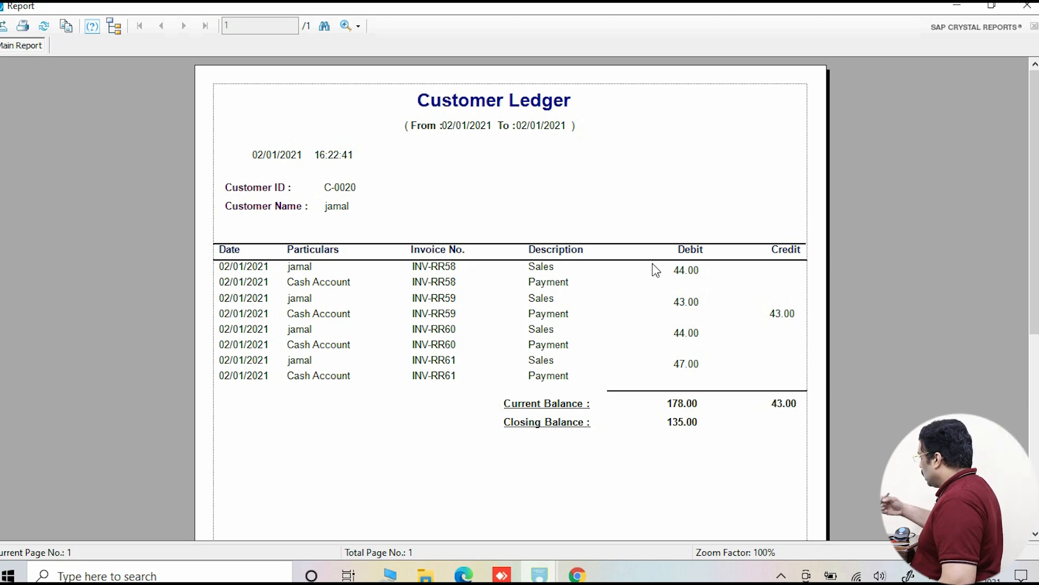
mouse_move(651, 264)
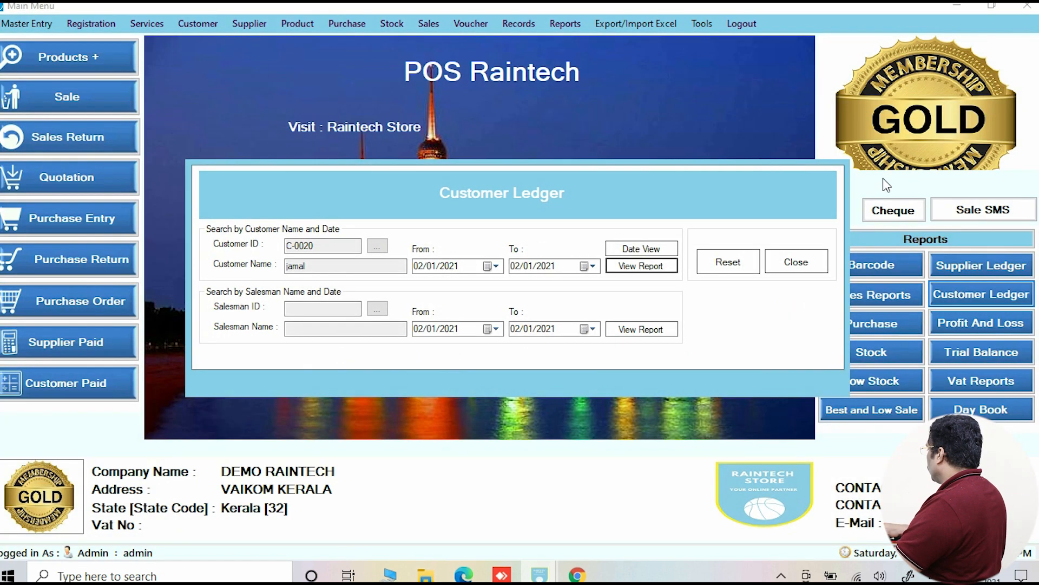
Close the ledger, open Customer Paid receipt entry and show the customer list
left_click(795, 261)
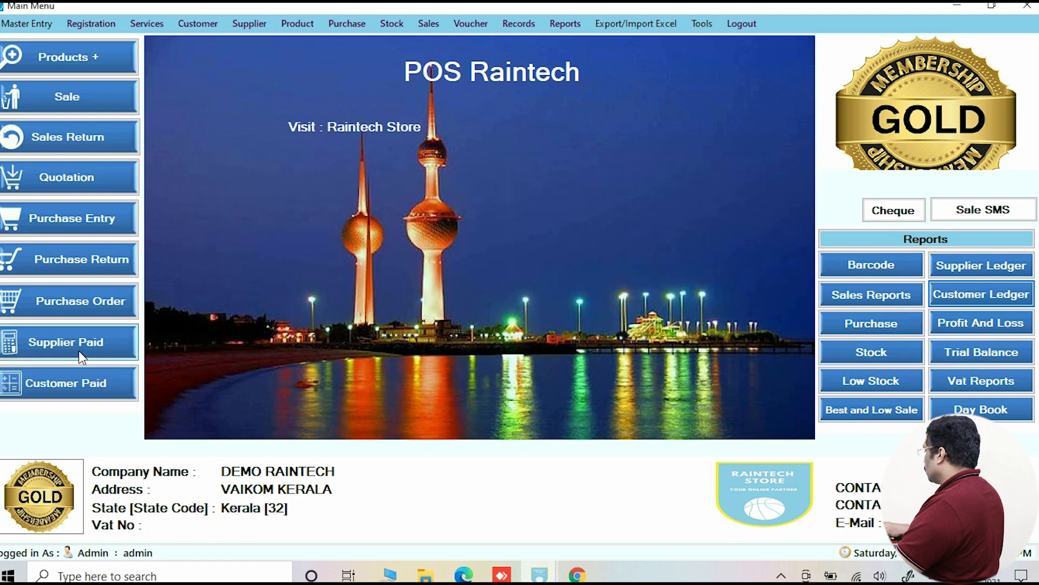
mouse_move(50, 391)
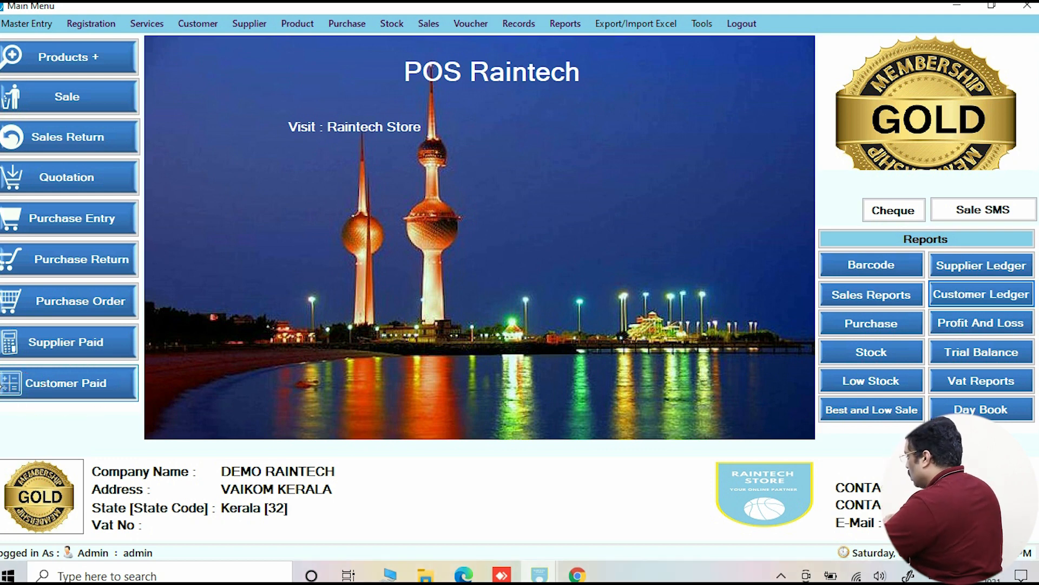
left_click(65, 383)
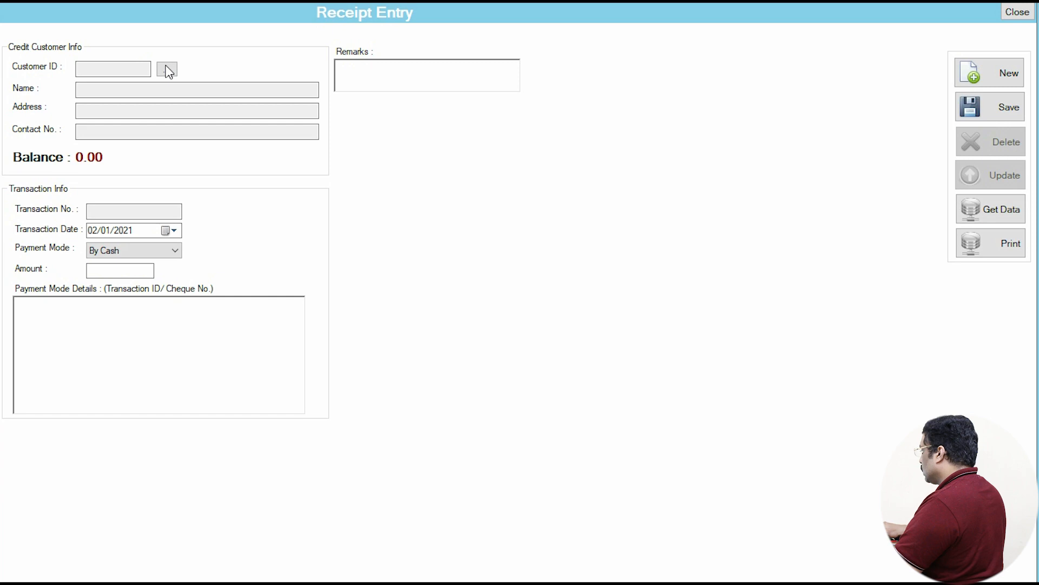
left_click(166, 69)
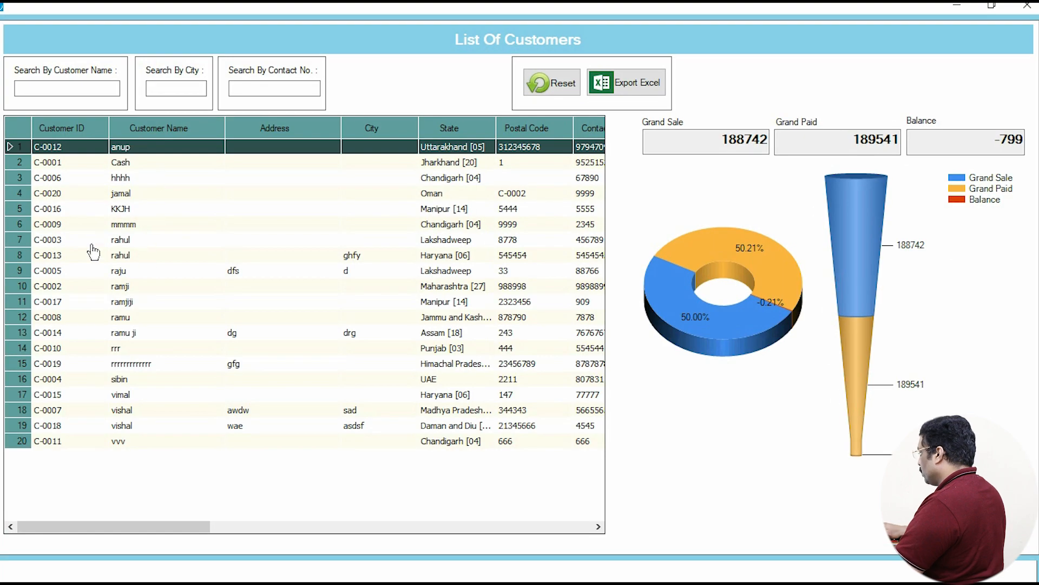
mouse_move(146, 330)
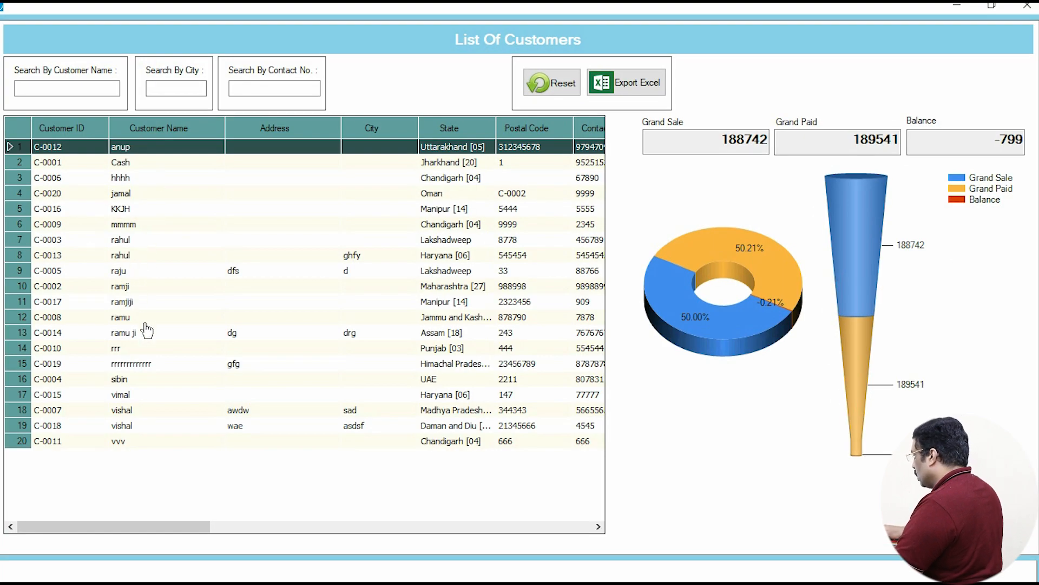
mouse_move(118, 196)
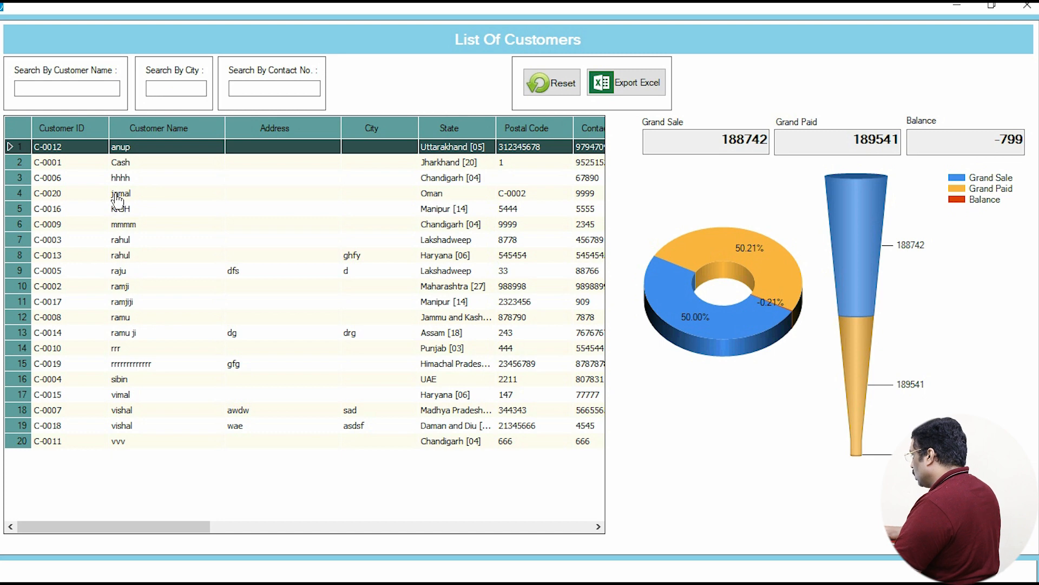
Save a 35 cash receipt from jamal, close Receipt Entry and return to sales billing
double_click(120, 192)
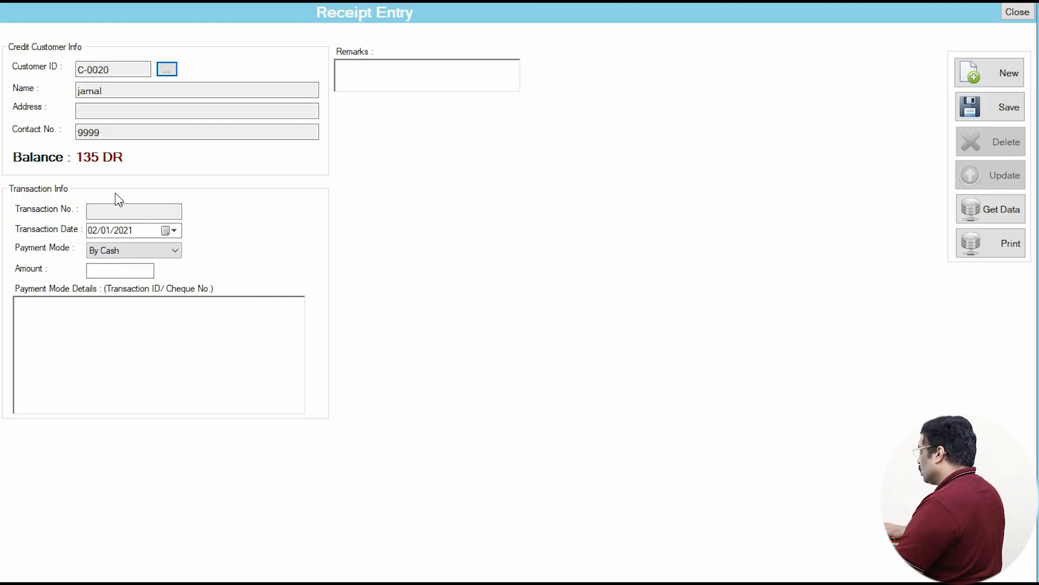
mouse_move(133, 209)
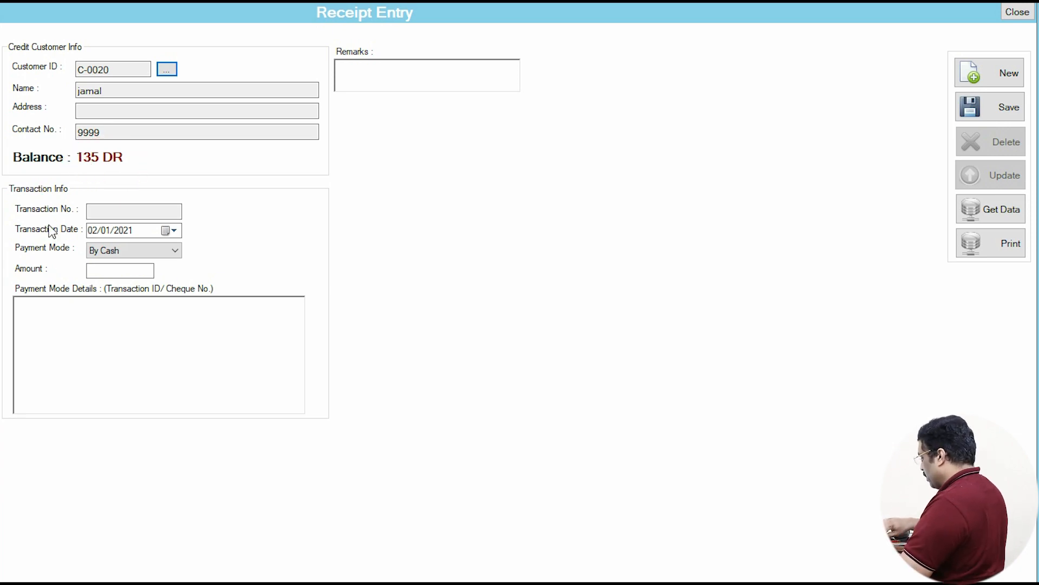
left_click(119, 270)
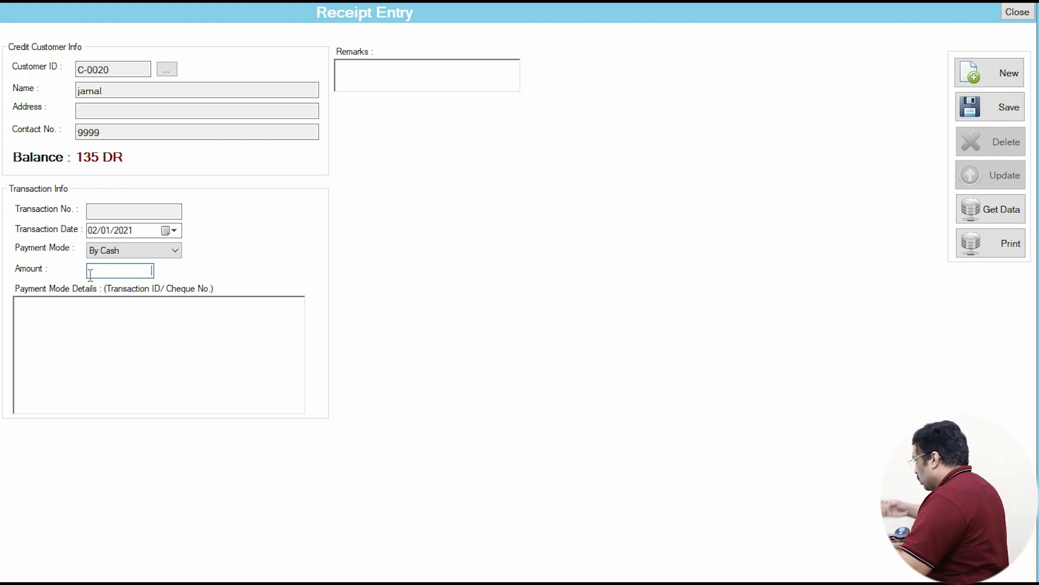
type("35")
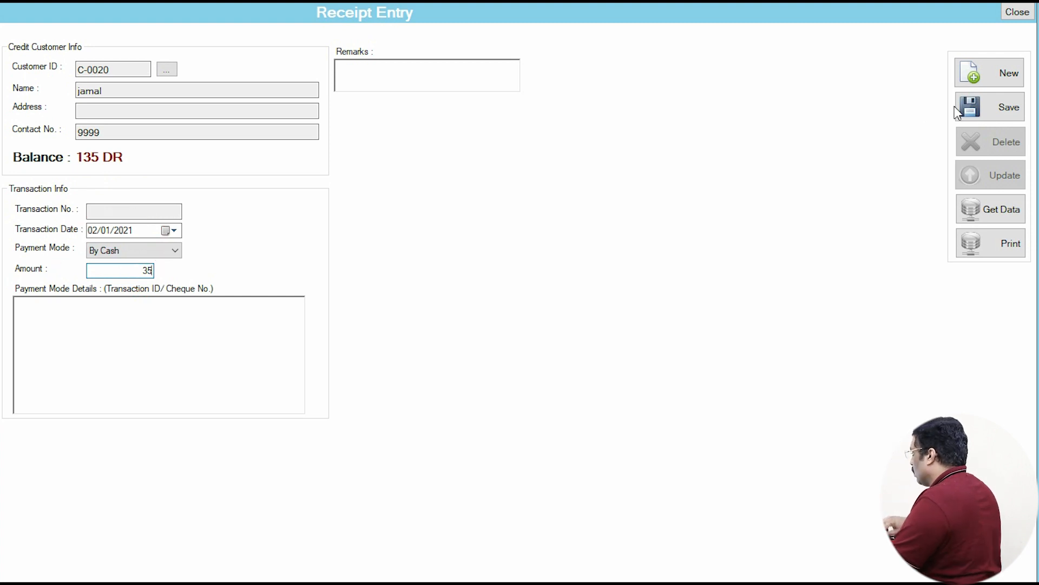
left_click(1007, 106)
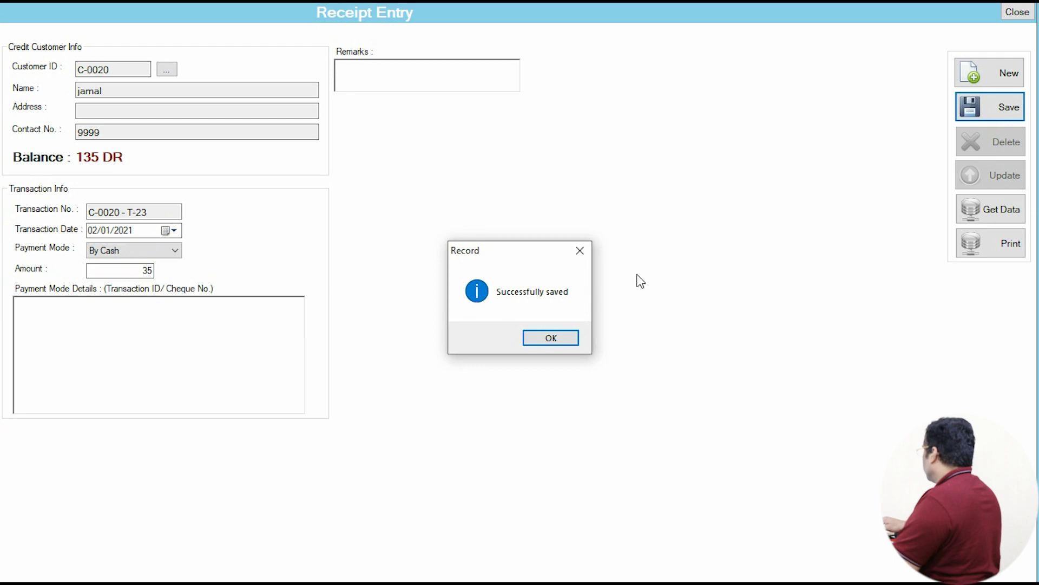
left_click(550, 337)
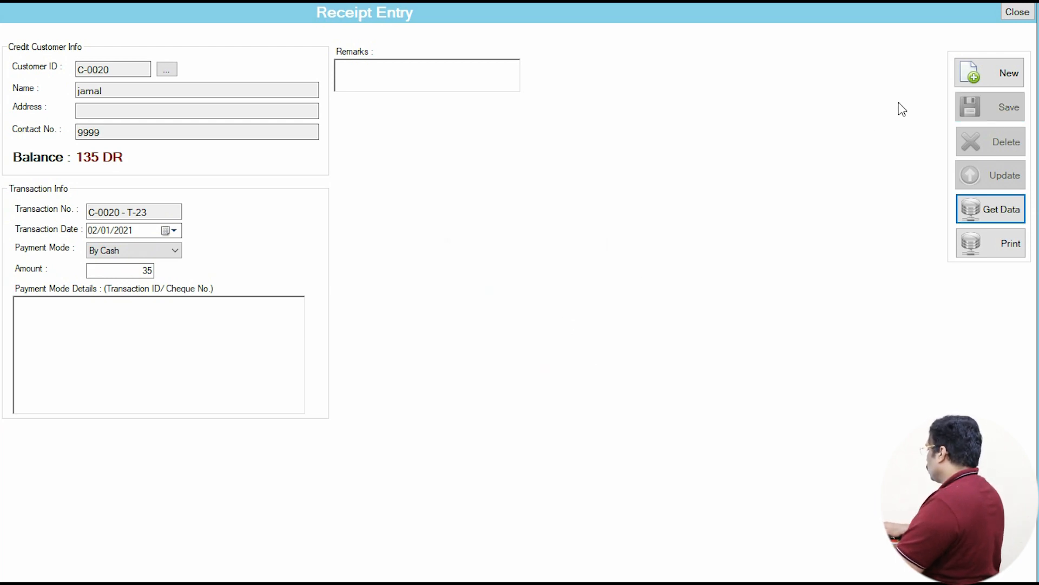
left_click(1016, 12)
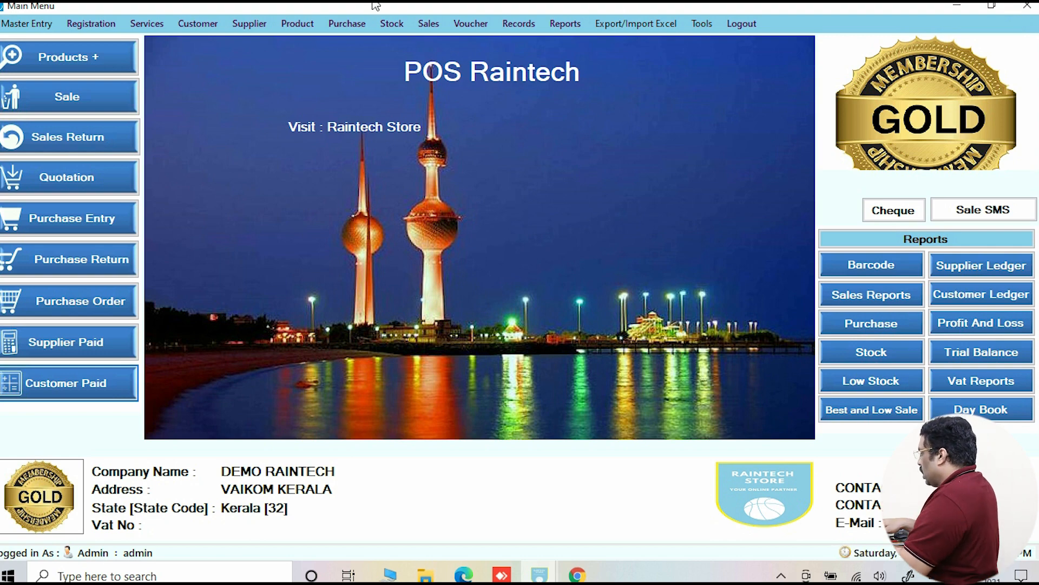
left_click(65, 96)
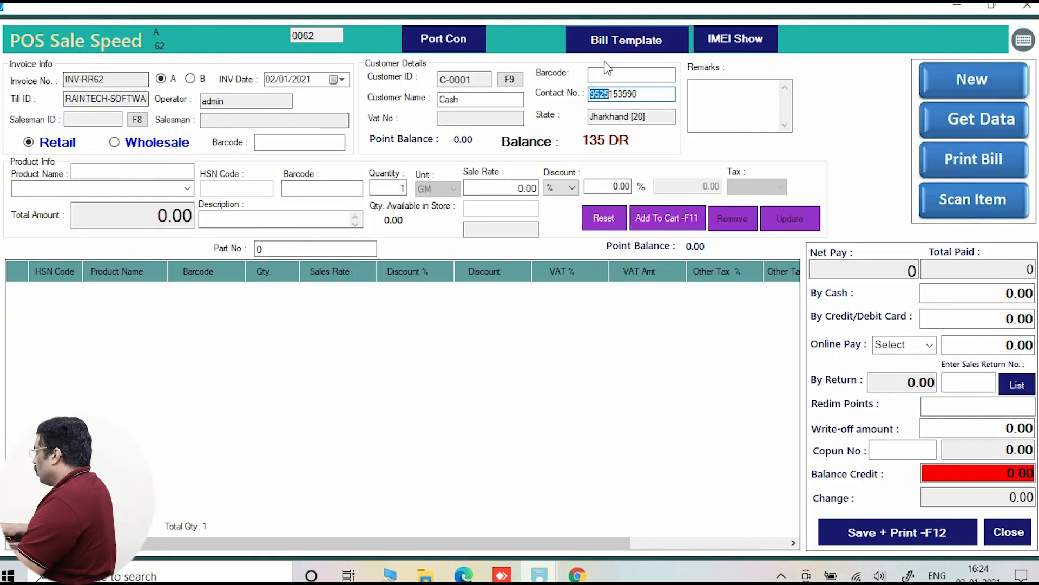
left_click(630, 73)
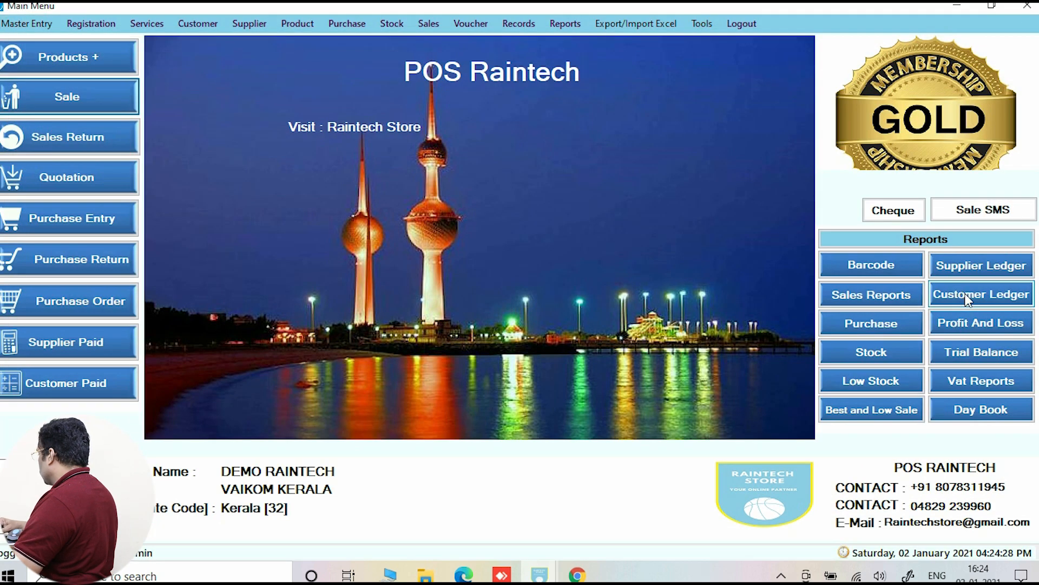
left_click(981, 293)
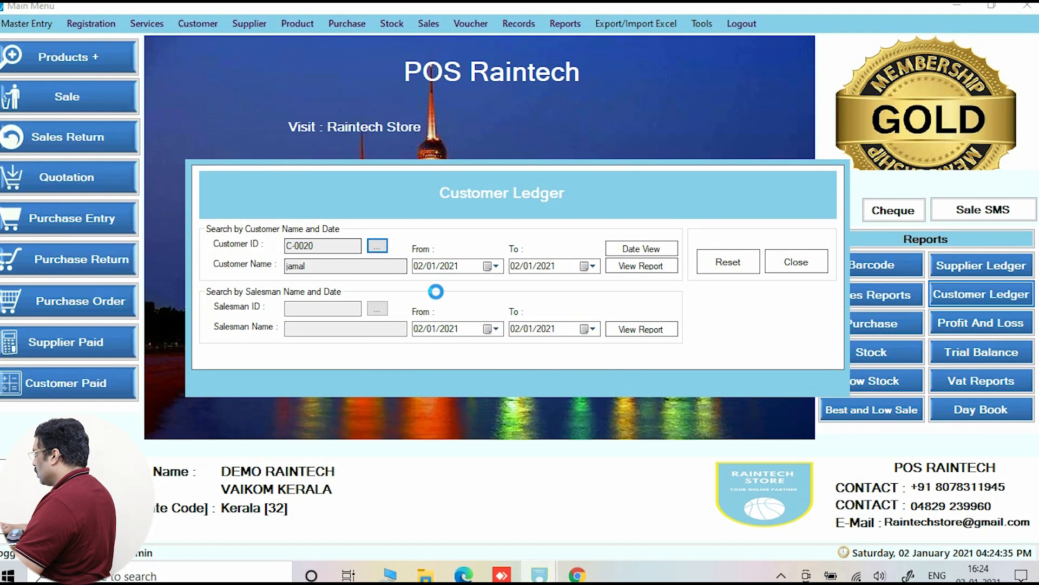
Regenerate jamal's C-0020 ledger, now showing receipt C-0020-T-23 and closing balance 100
left_click(640, 266)
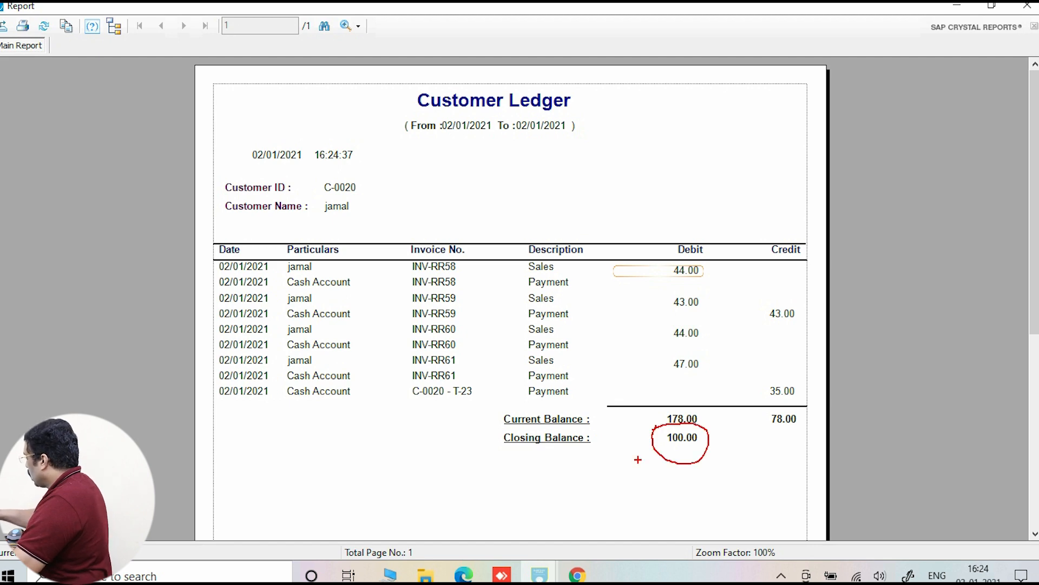
mouse_move(766, 367)
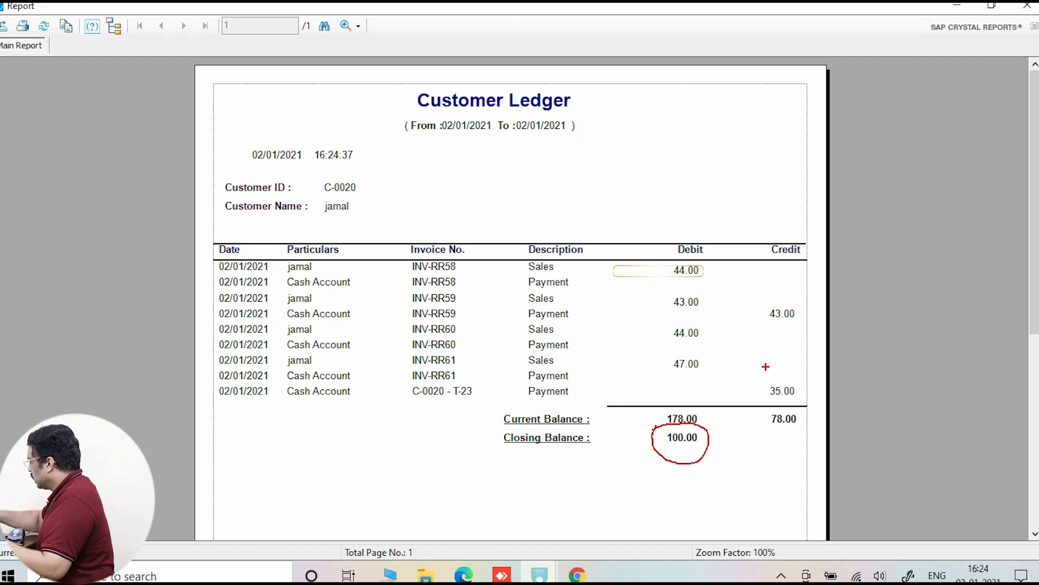